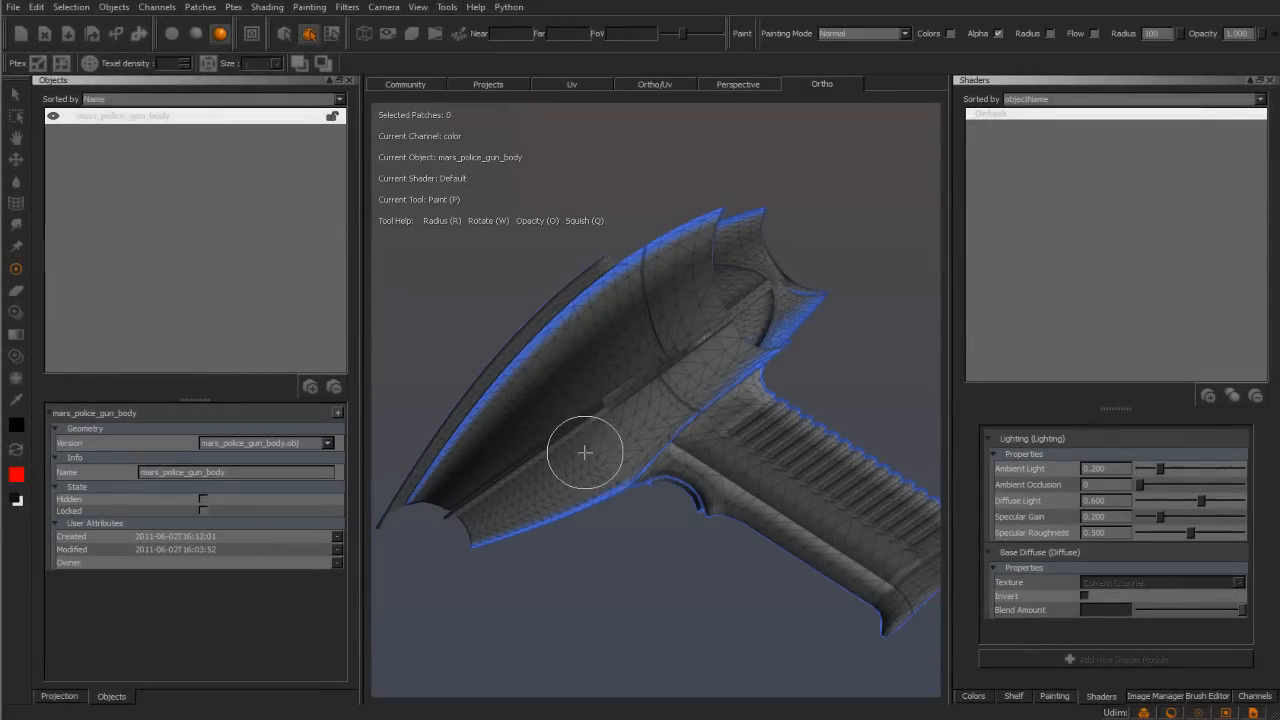
pyautogui.moveTo(580, 456)
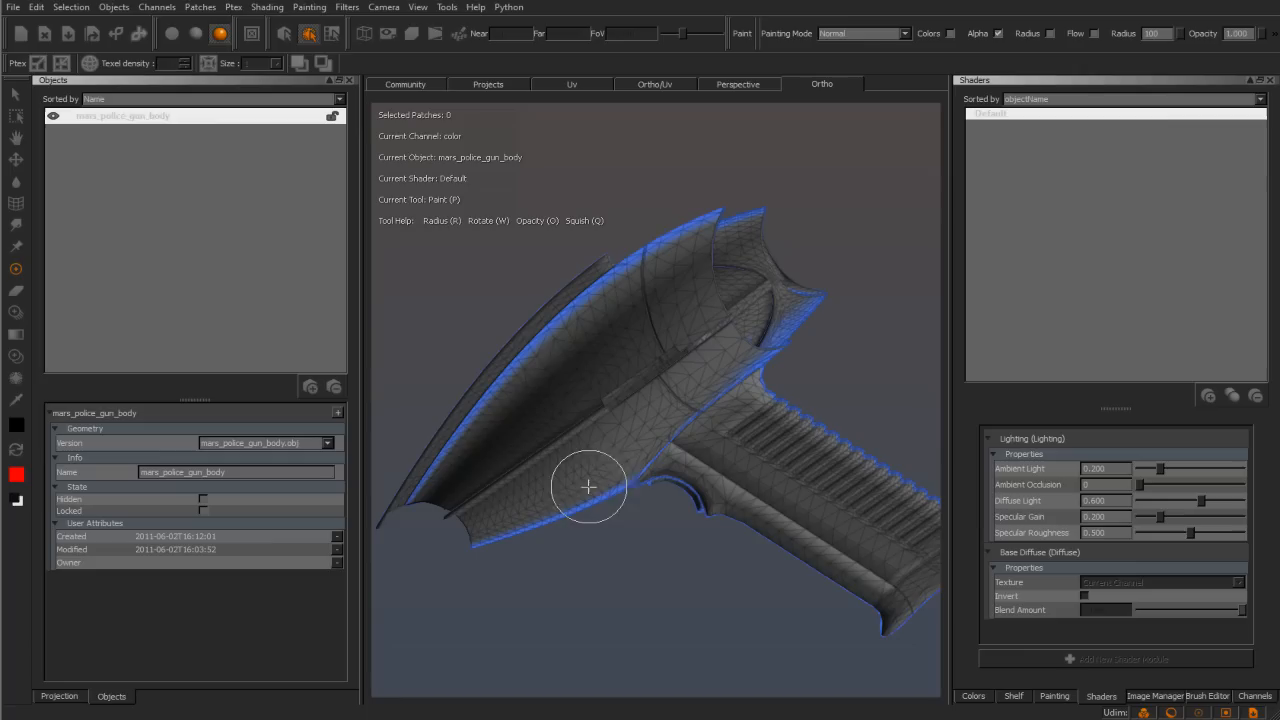
# Orbit the gun body, view its UV layout, then return to the Ortho view
pyautogui.moveTo(589, 487); pyautogui.dragTo(567, 434)
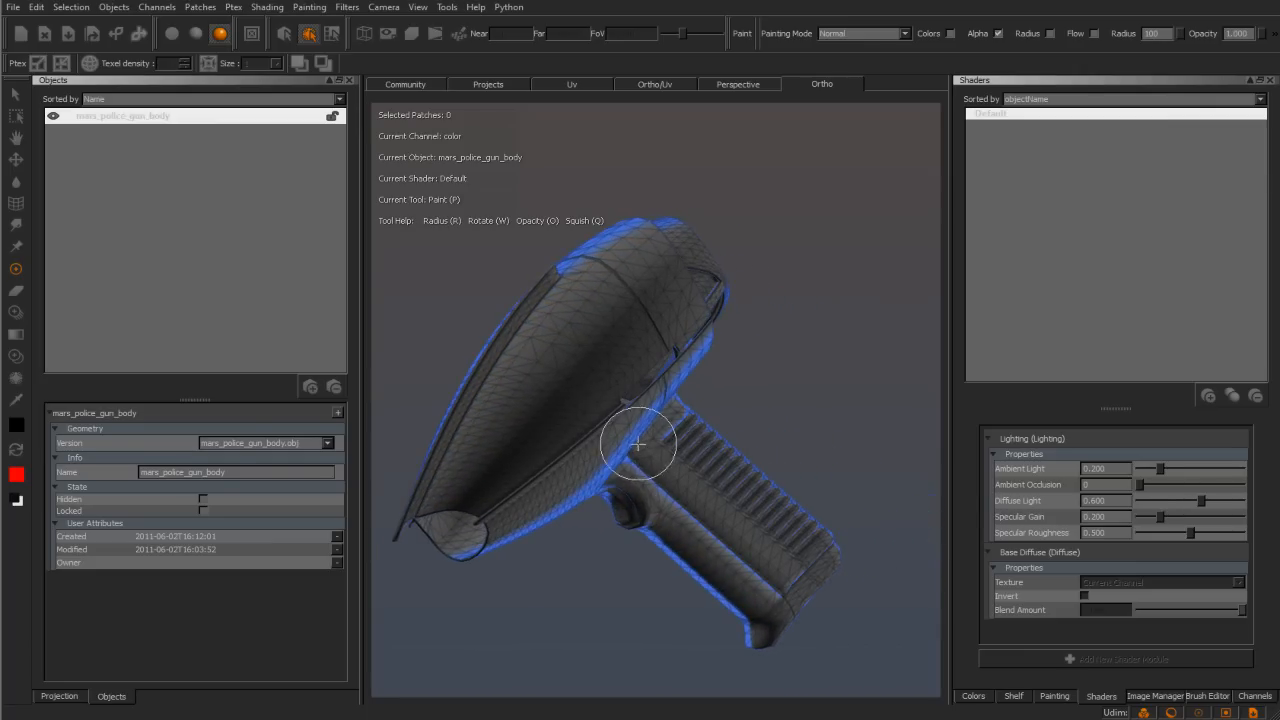
pyautogui.click(572, 84)
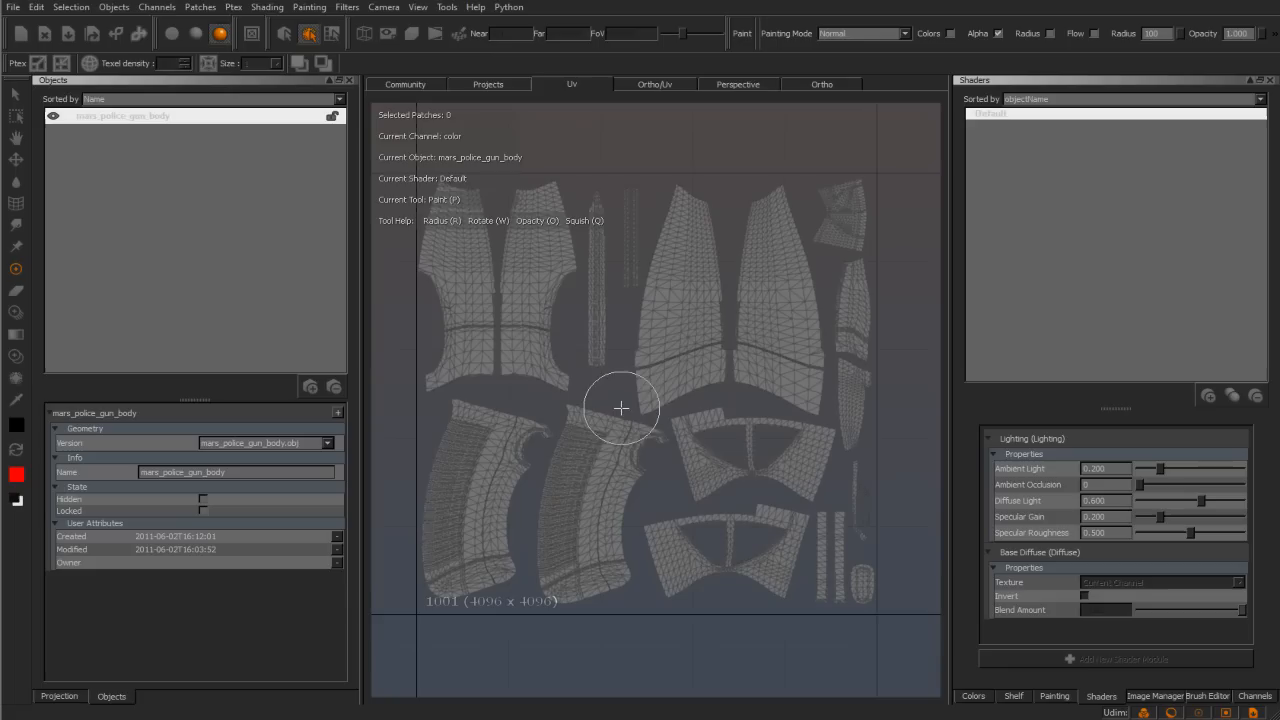
pyautogui.moveTo(621, 413)
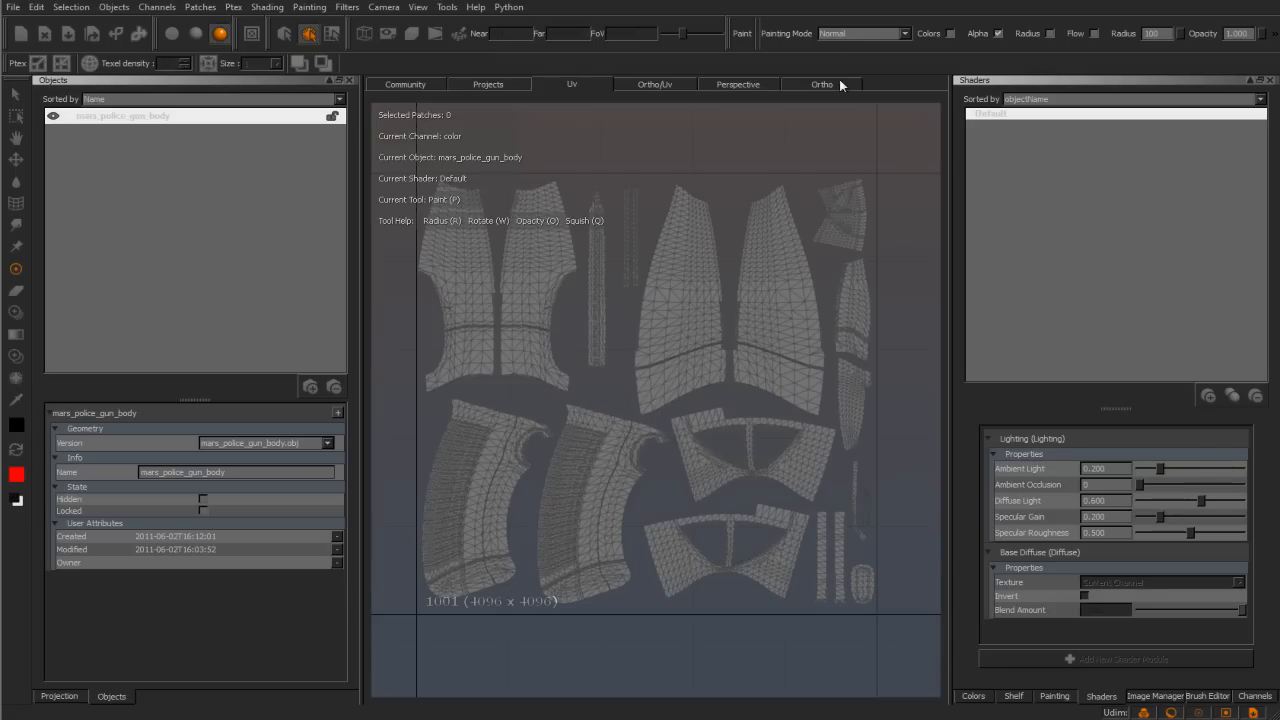
pyautogui.click(821, 84)
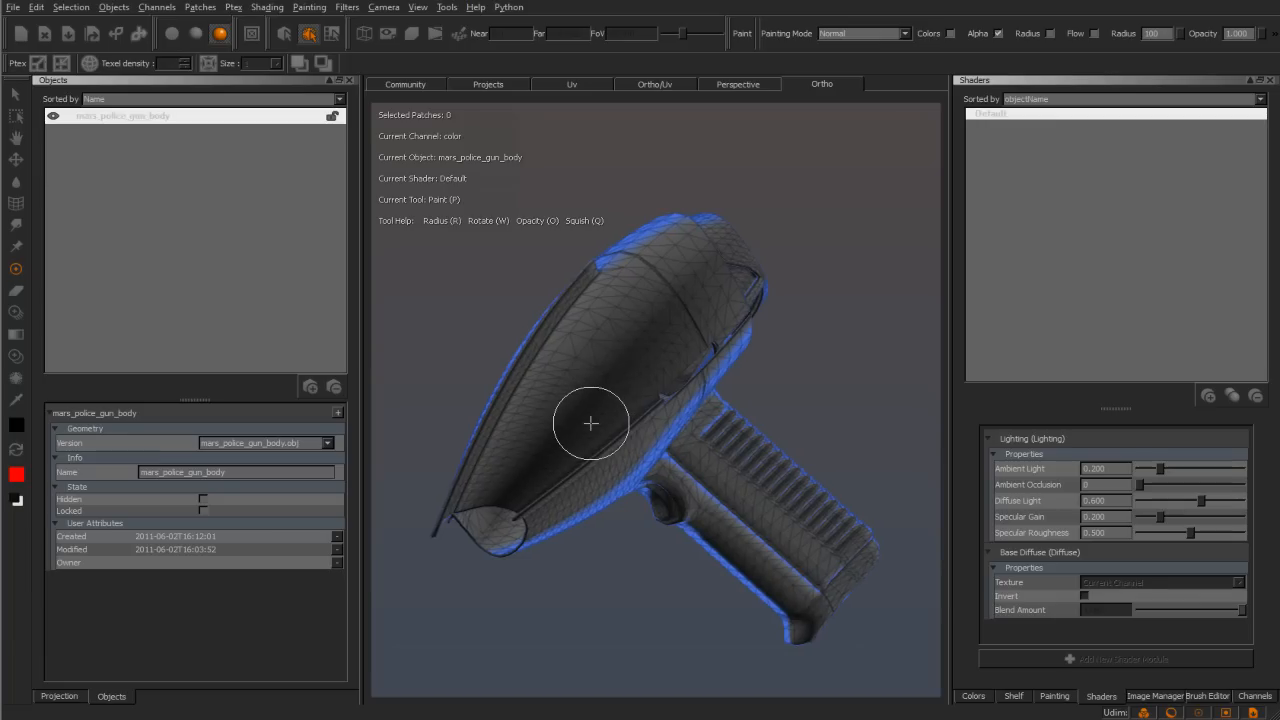
pyautogui.moveTo(610, 443)
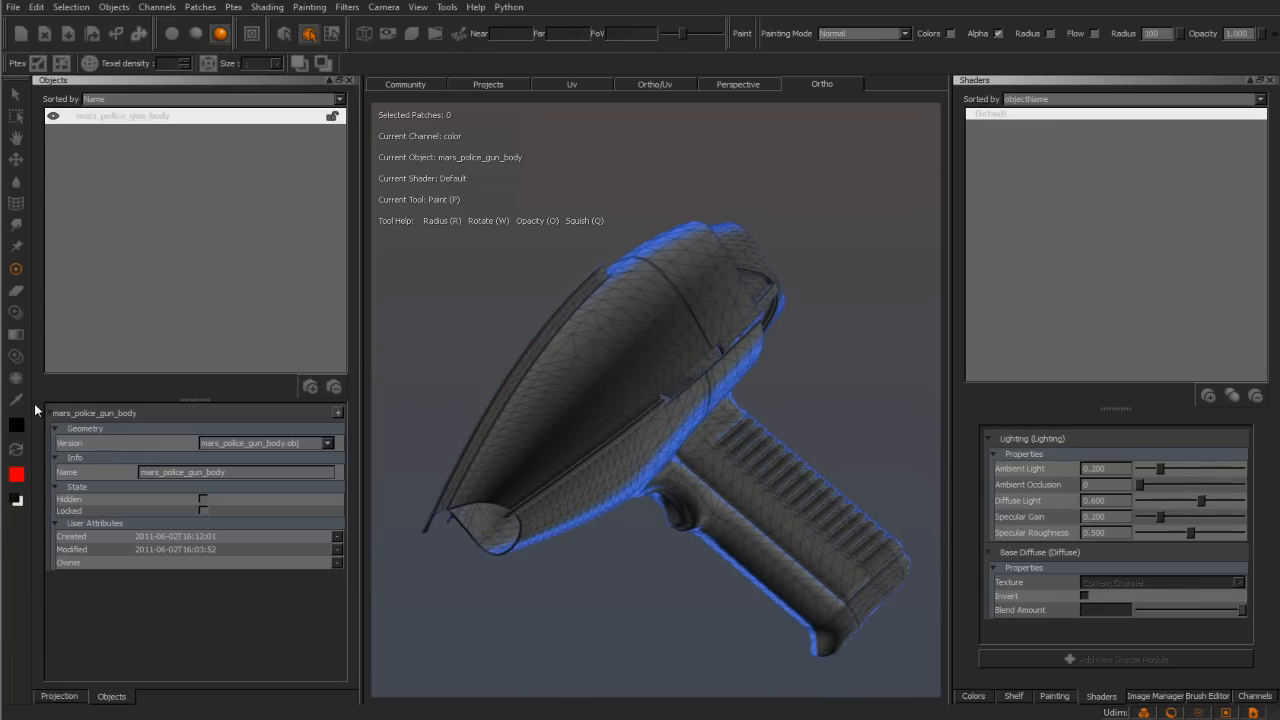
pyautogui.moveTo(631, 457)
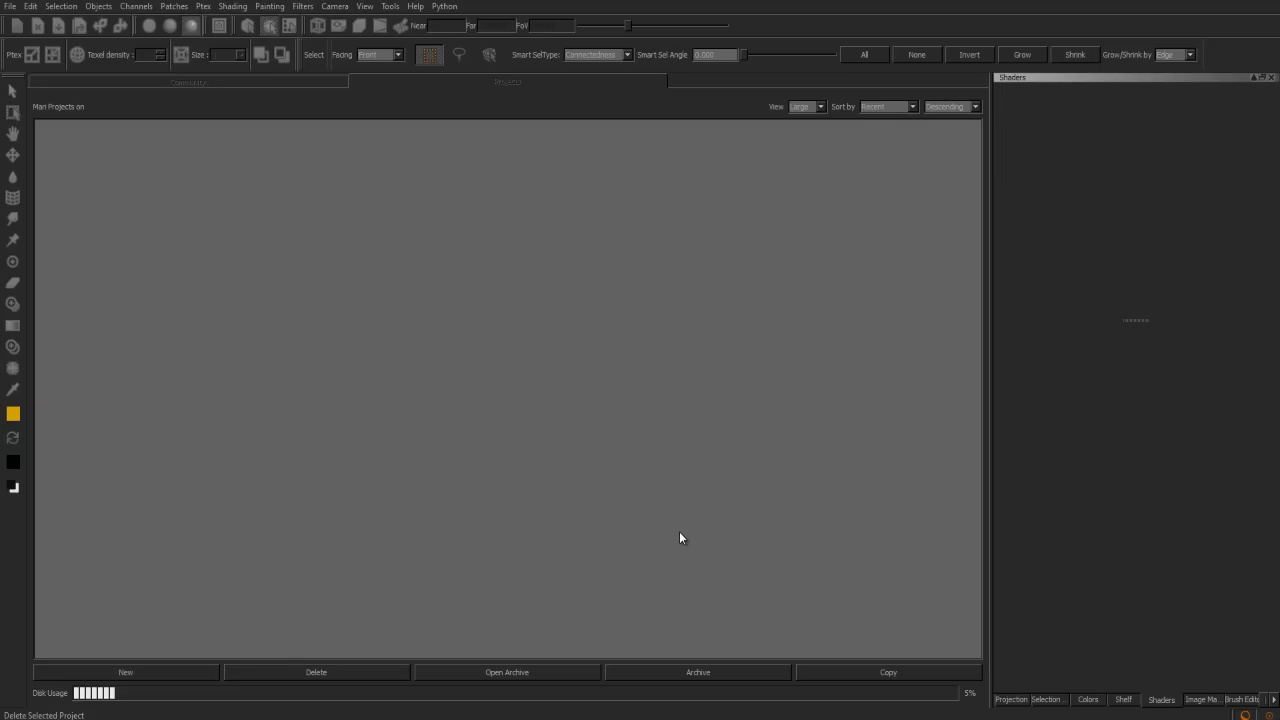
pyautogui.moveTo(710, 451)
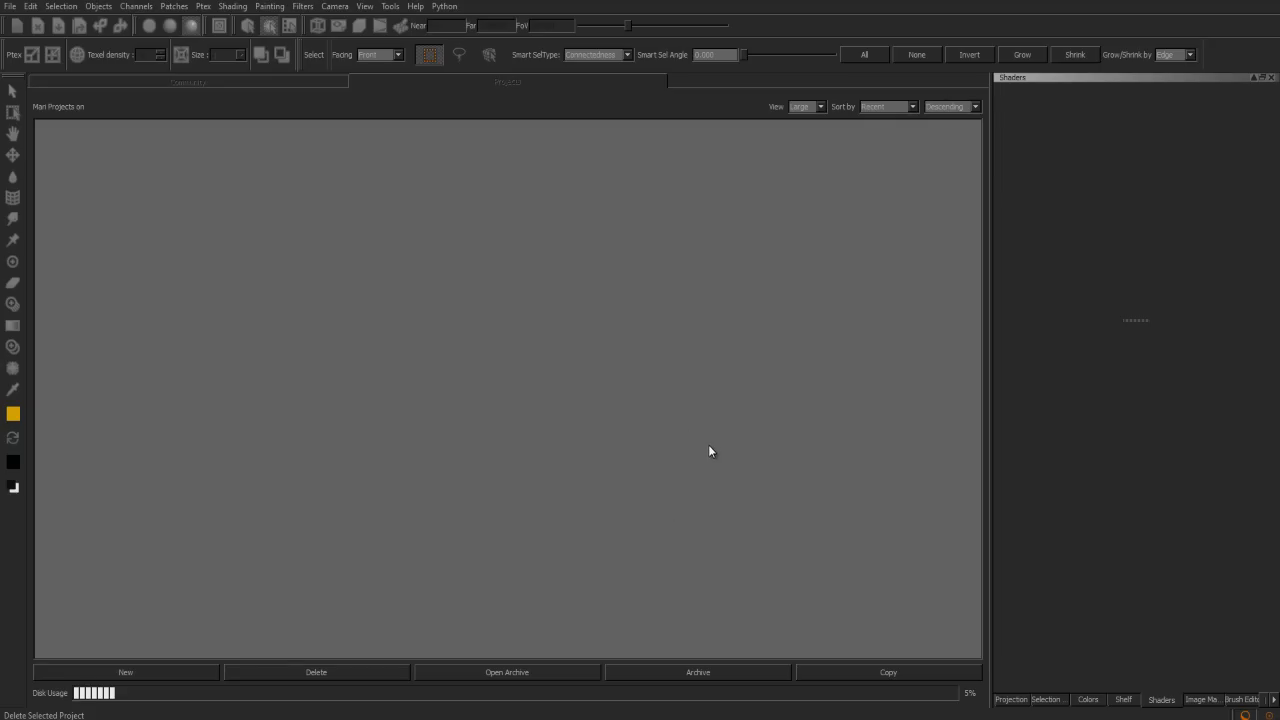
pyautogui.moveTo(200, 640)
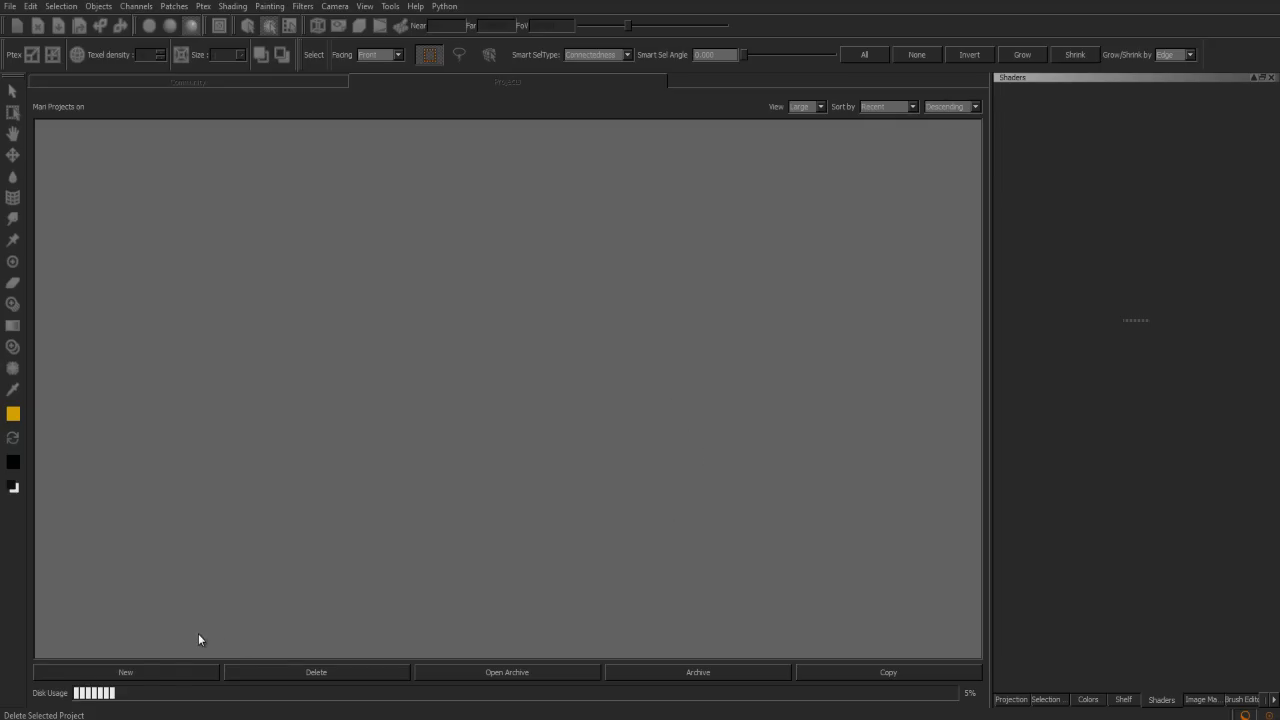
# Start a new project with mars_police_gun_body.obj from the marsPoliceGUN folder as geometry
pyautogui.click(125, 672)
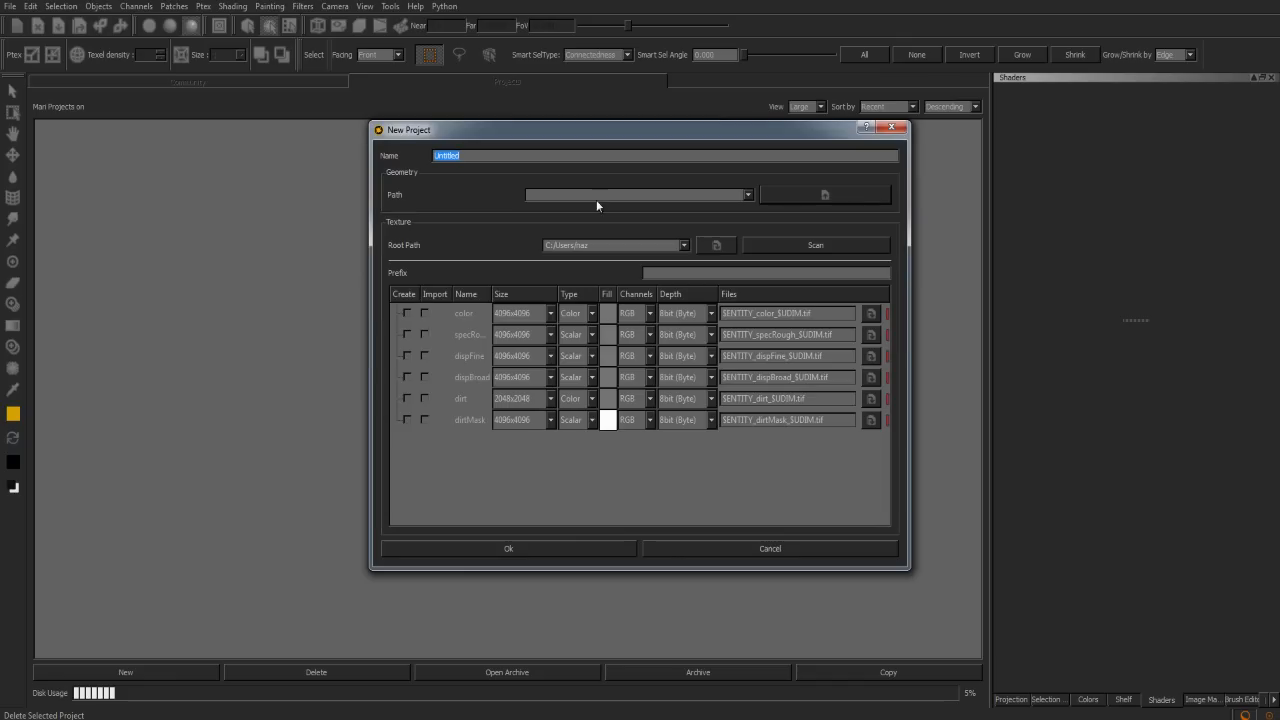
pyautogui.click(825, 194)
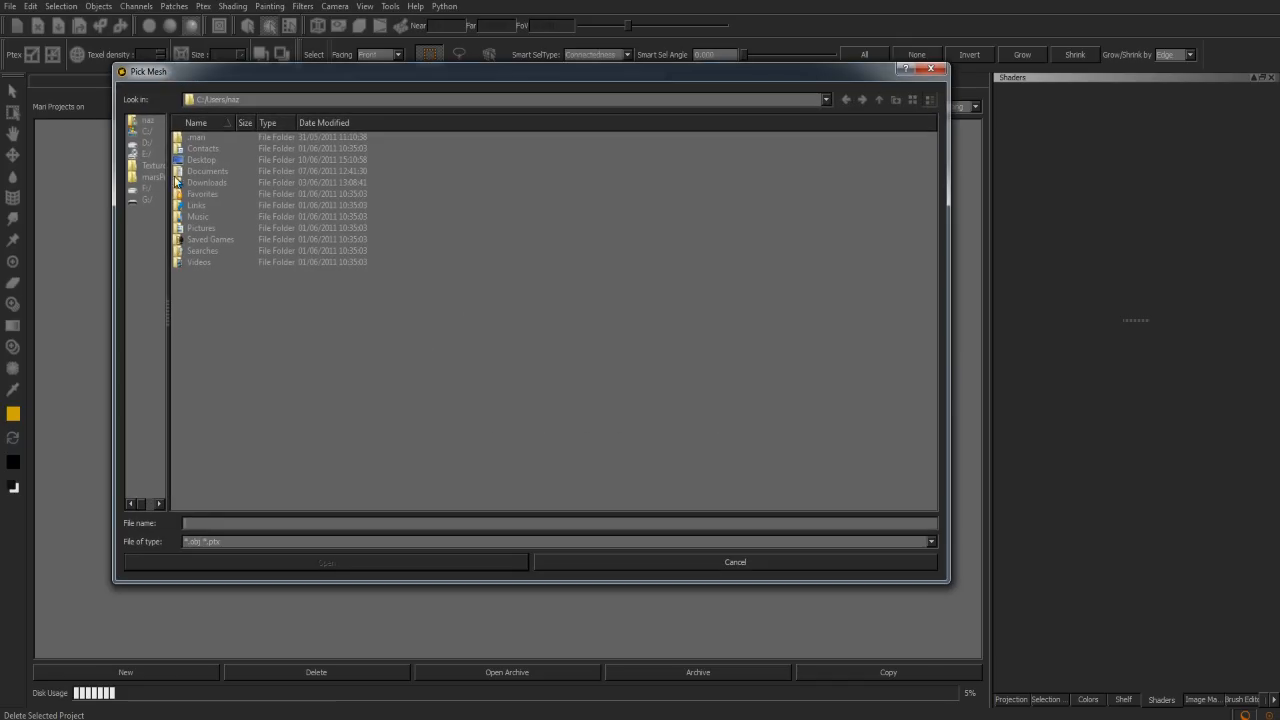
pyautogui.doubleClick(153, 177)
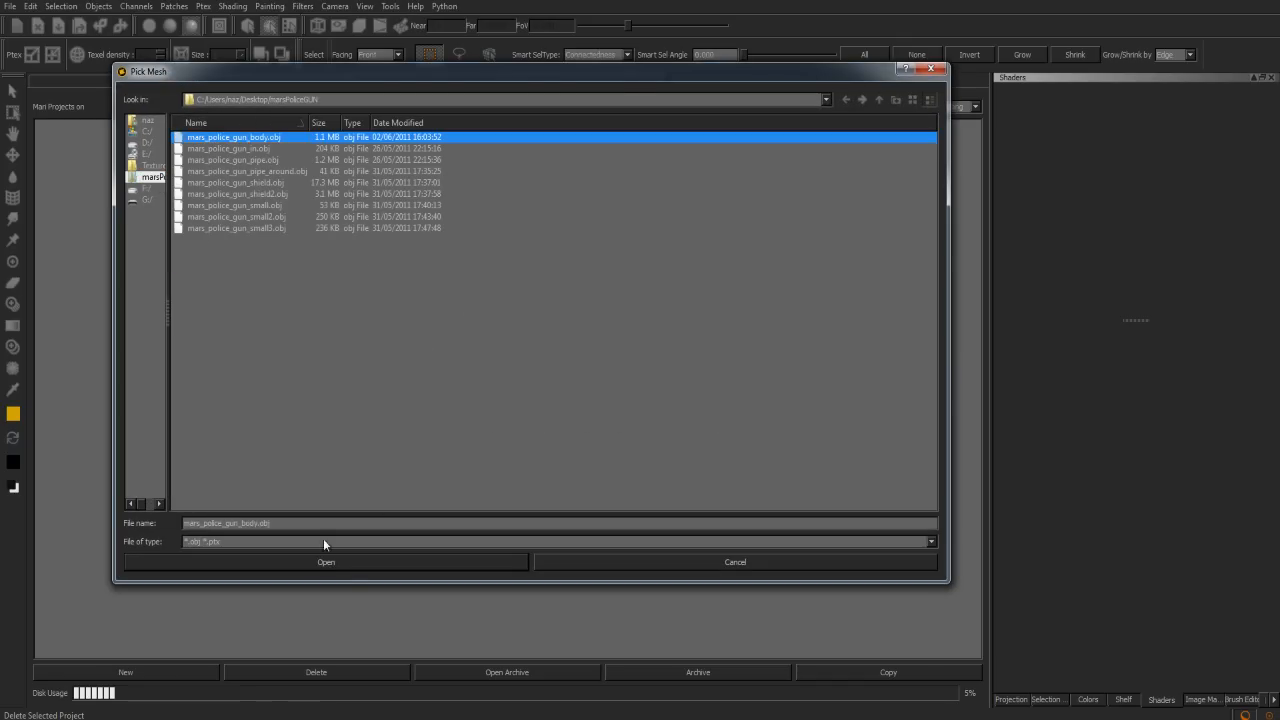
pyautogui.click(325, 561)
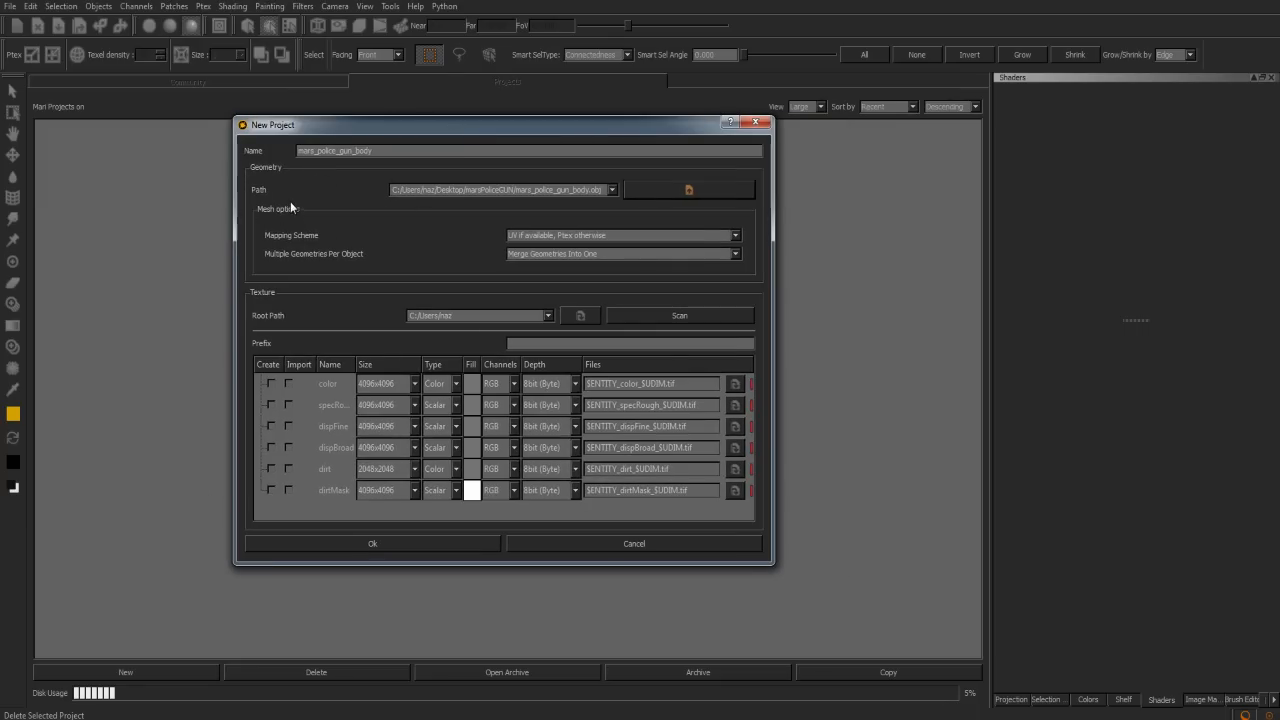
pyautogui.moveTo(286, 240)
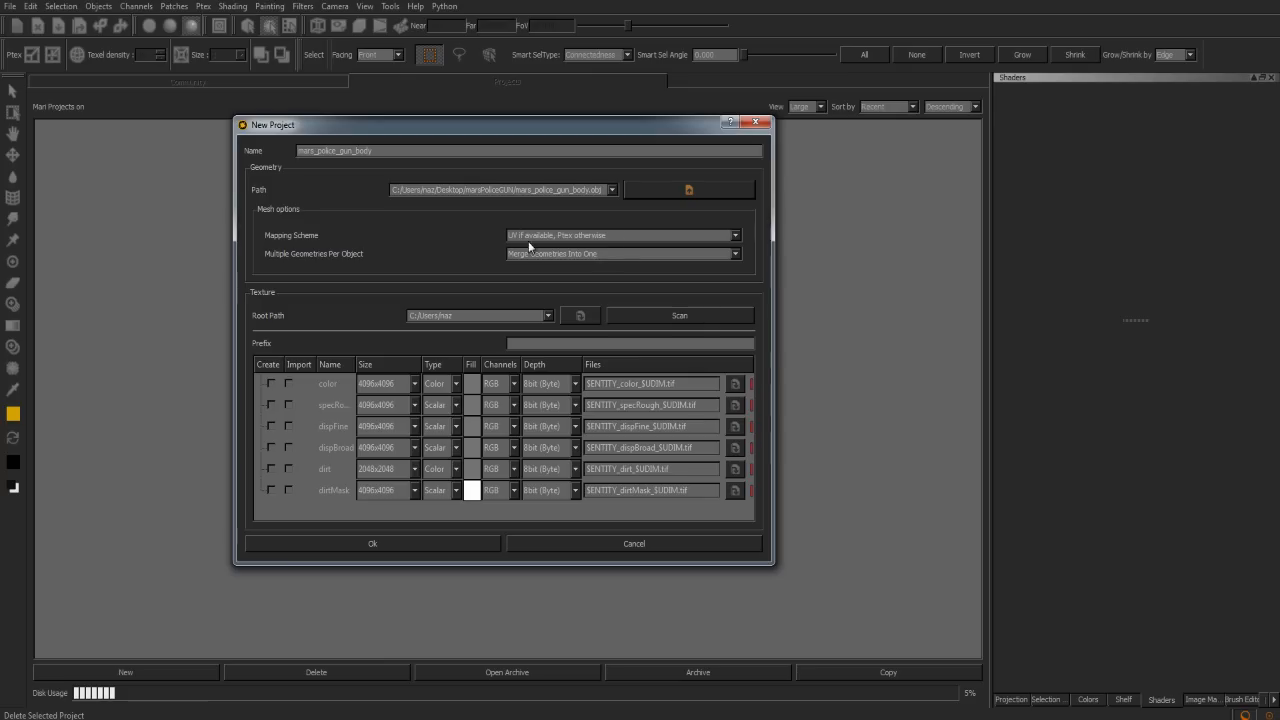
pyautogui.moveTo(533, 240)
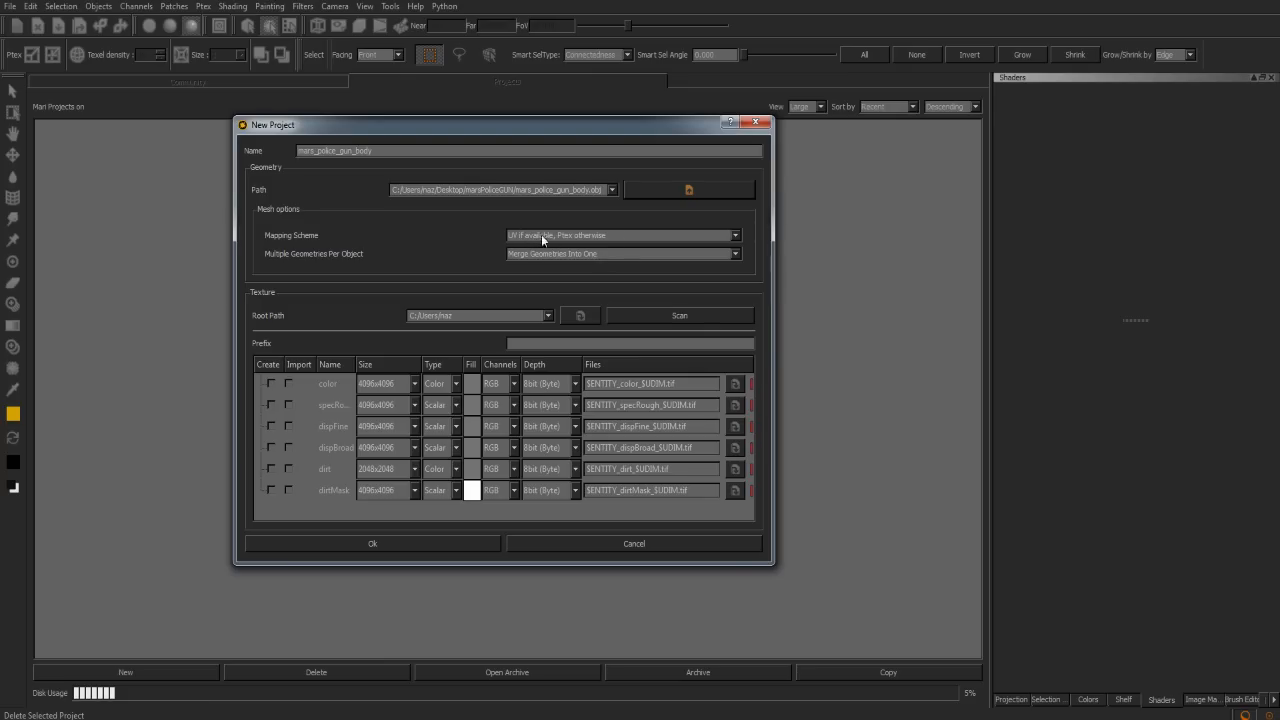
pyautogui.moveTo(600, 247)
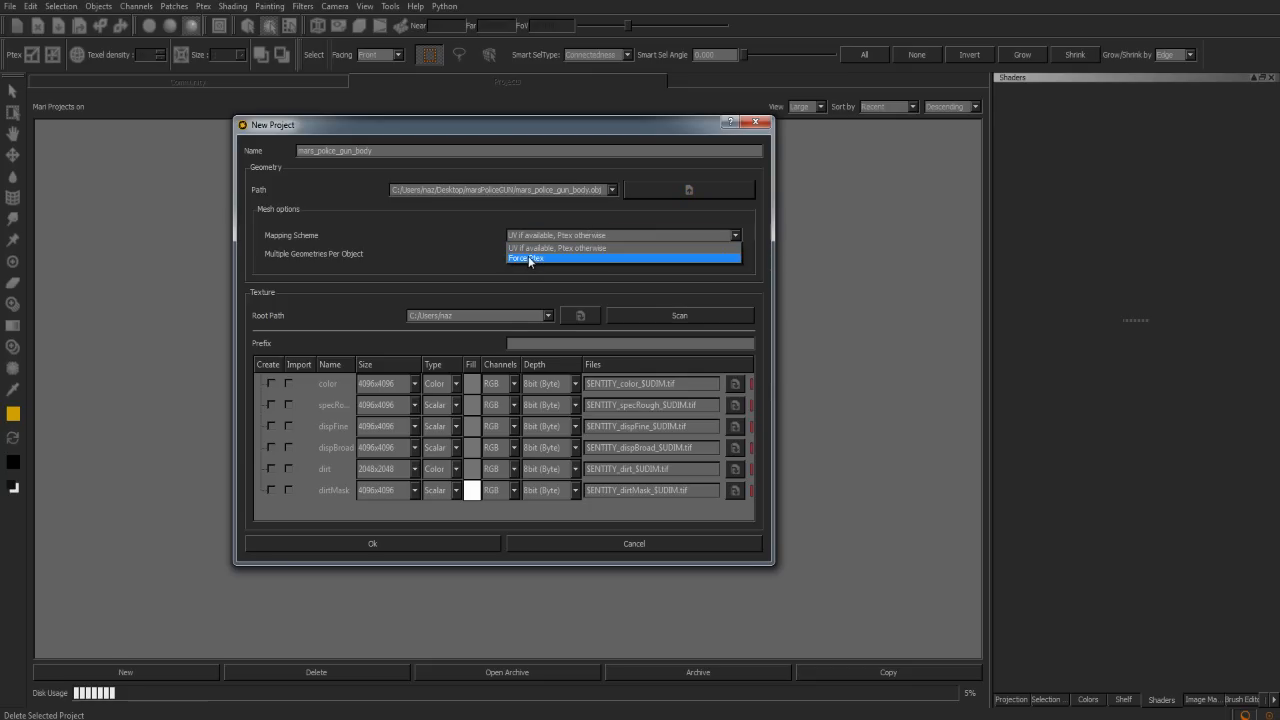
# Set the mapping scheme to Force Ptex and create the color channel at 16-bit half
pyautogui.click(525, 258)
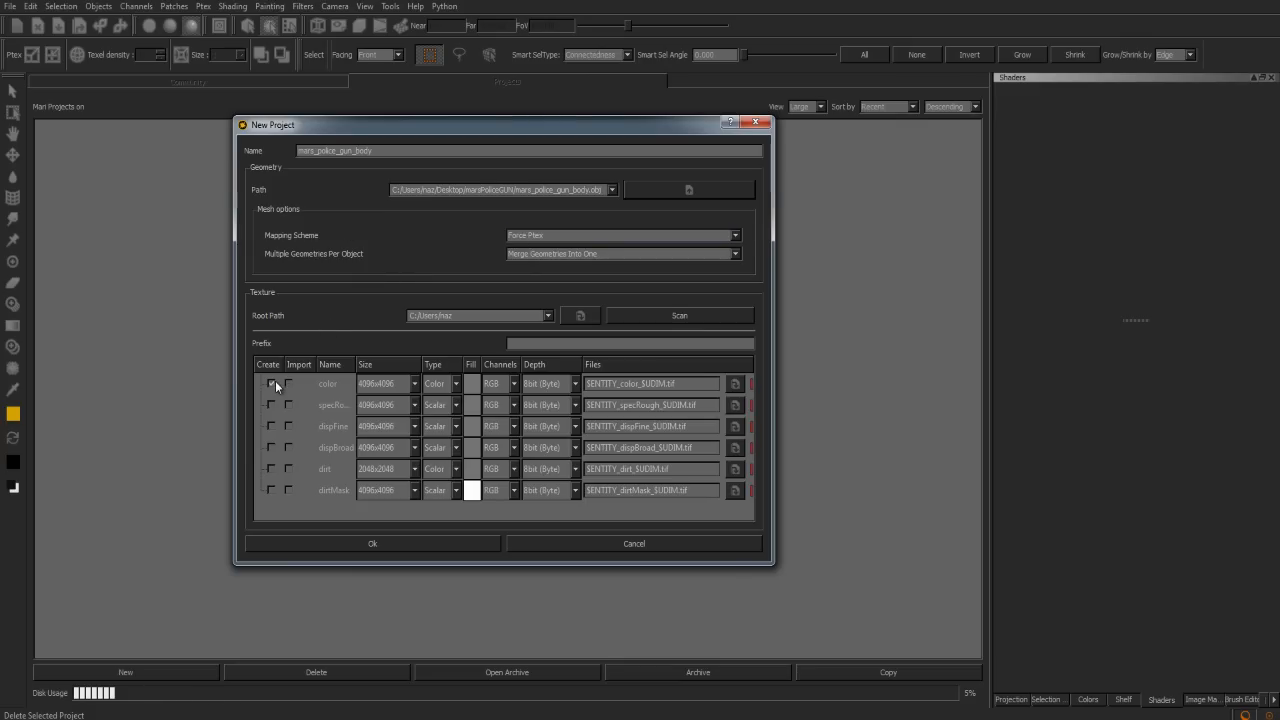
pyautogui.click(545, 383)
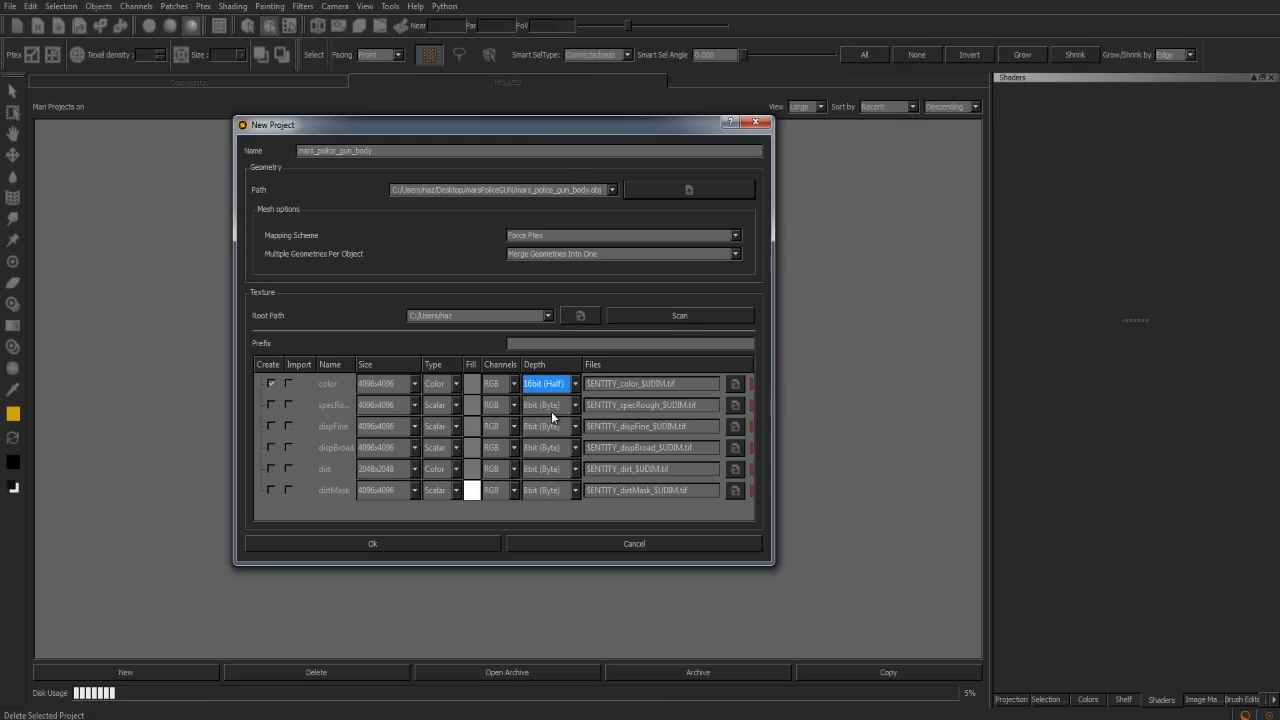
pyautogui.moveTo(401, 553)
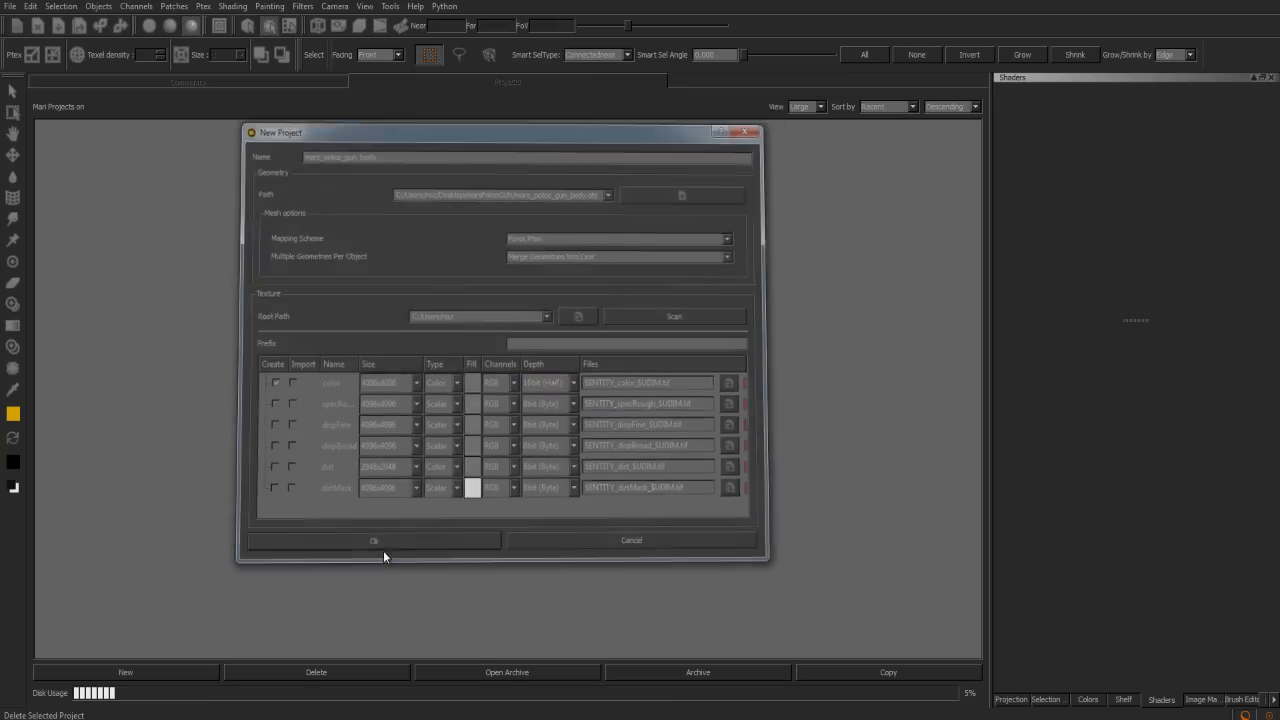
# Create the project with Ptex autosize Uniform Face Size at 16x16 per face, after briefly trying Worldspace Density
pyautogui.click(374, 540)
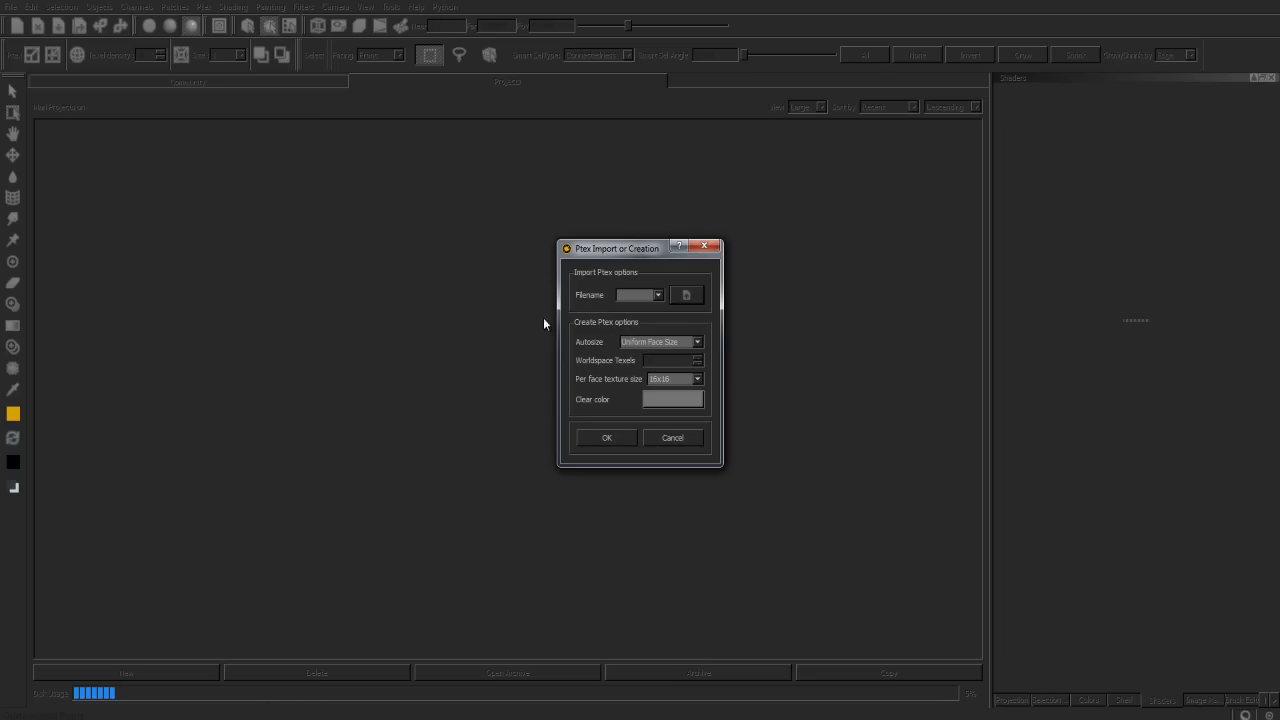
pyautogui.moveTo(616, 248); pyautogui.dragTo(508, 246)
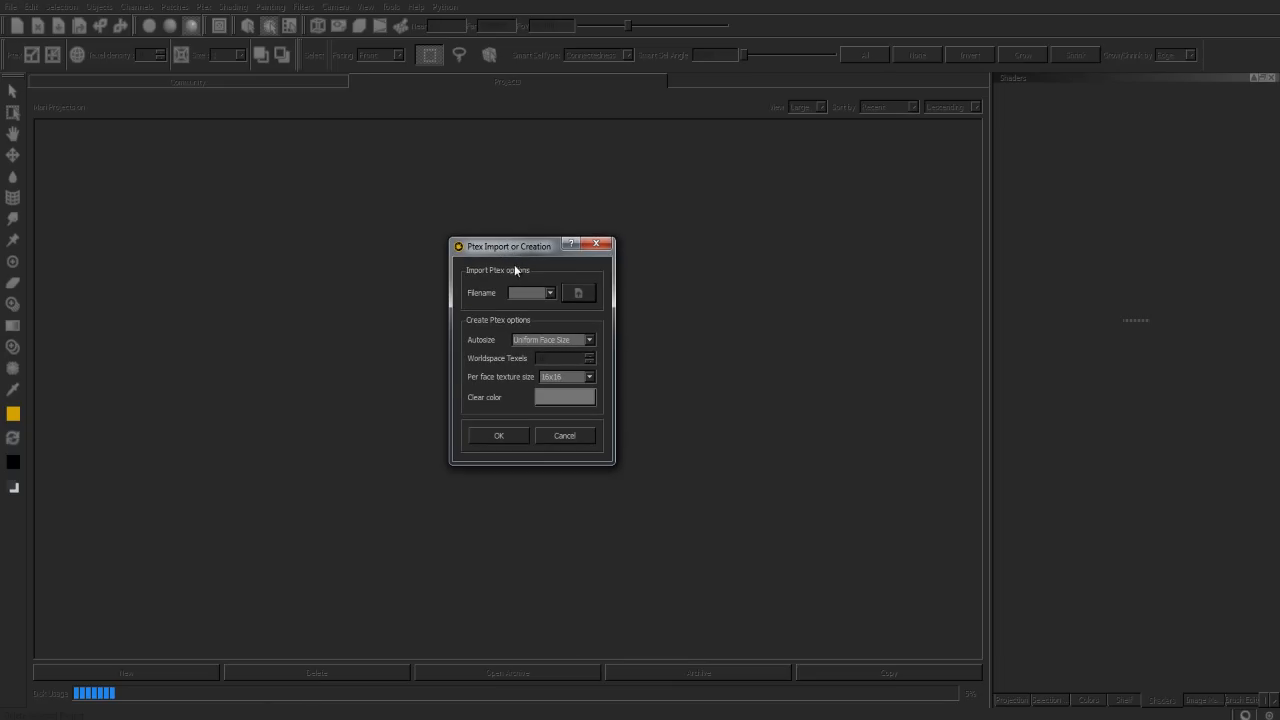
pyautogui.moveTo(490, 400)
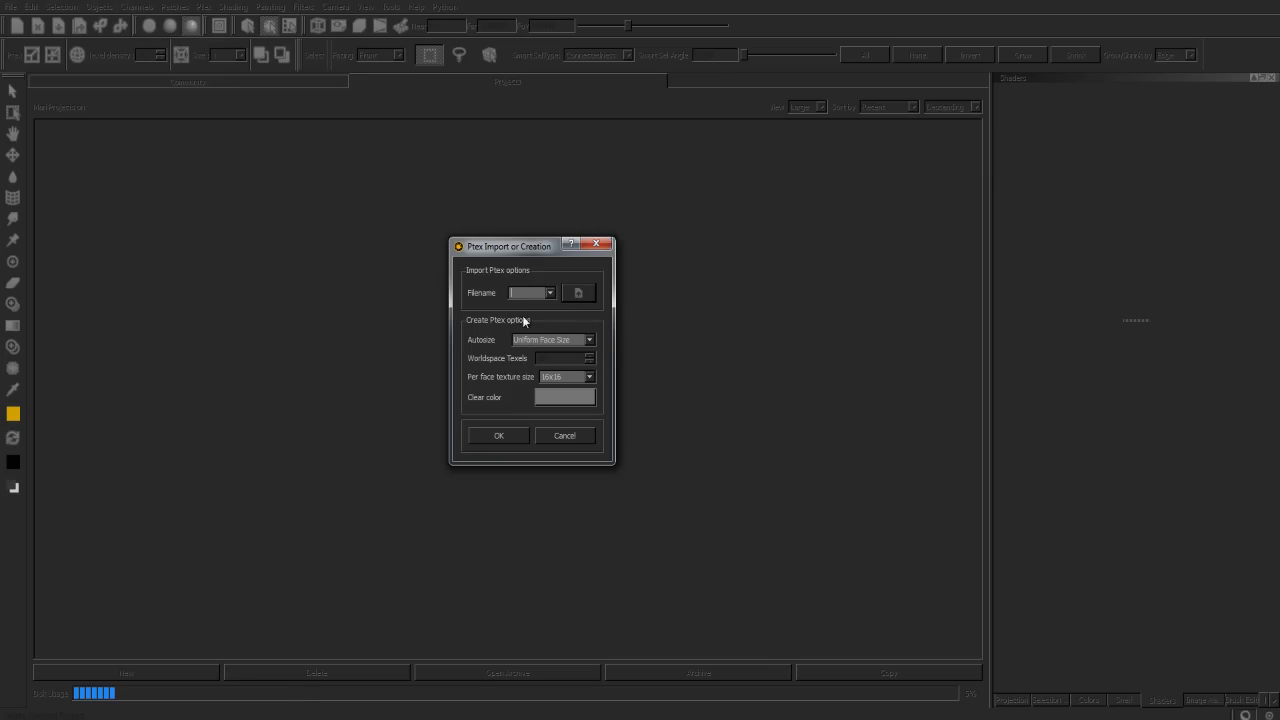
pyautogui.moveTo(485, 326)
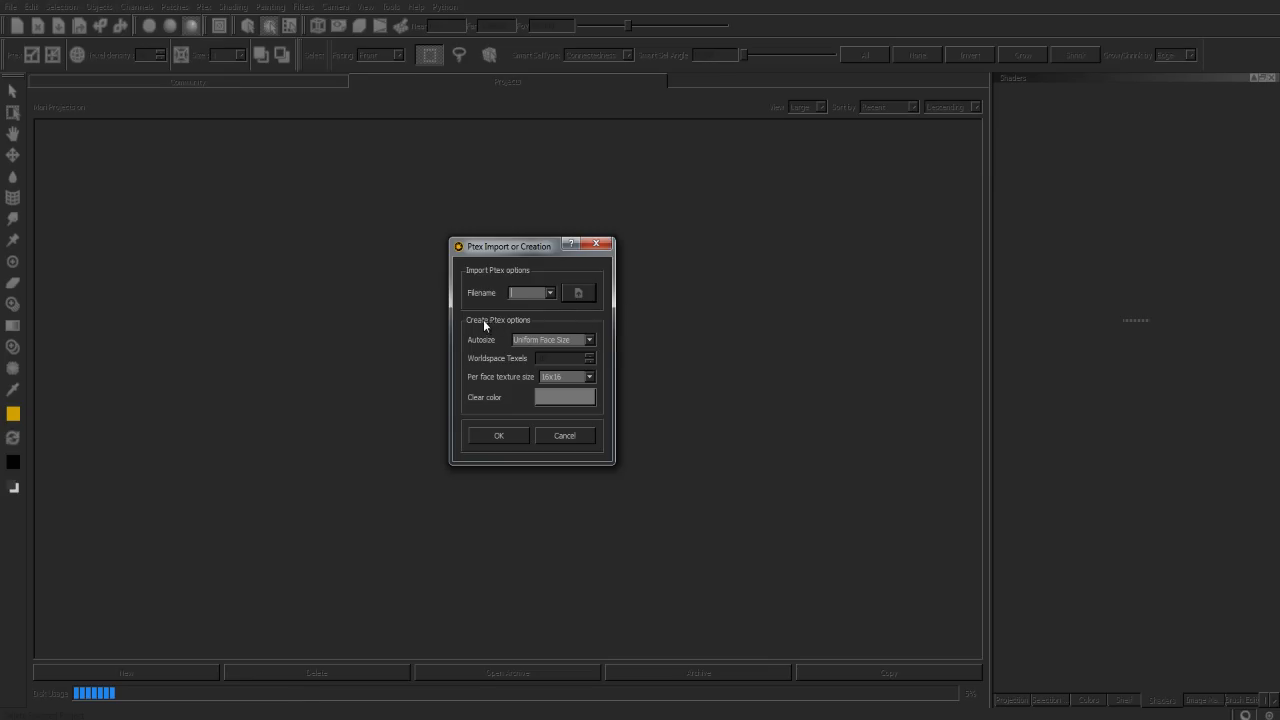
pyautogui.click(588, 339)
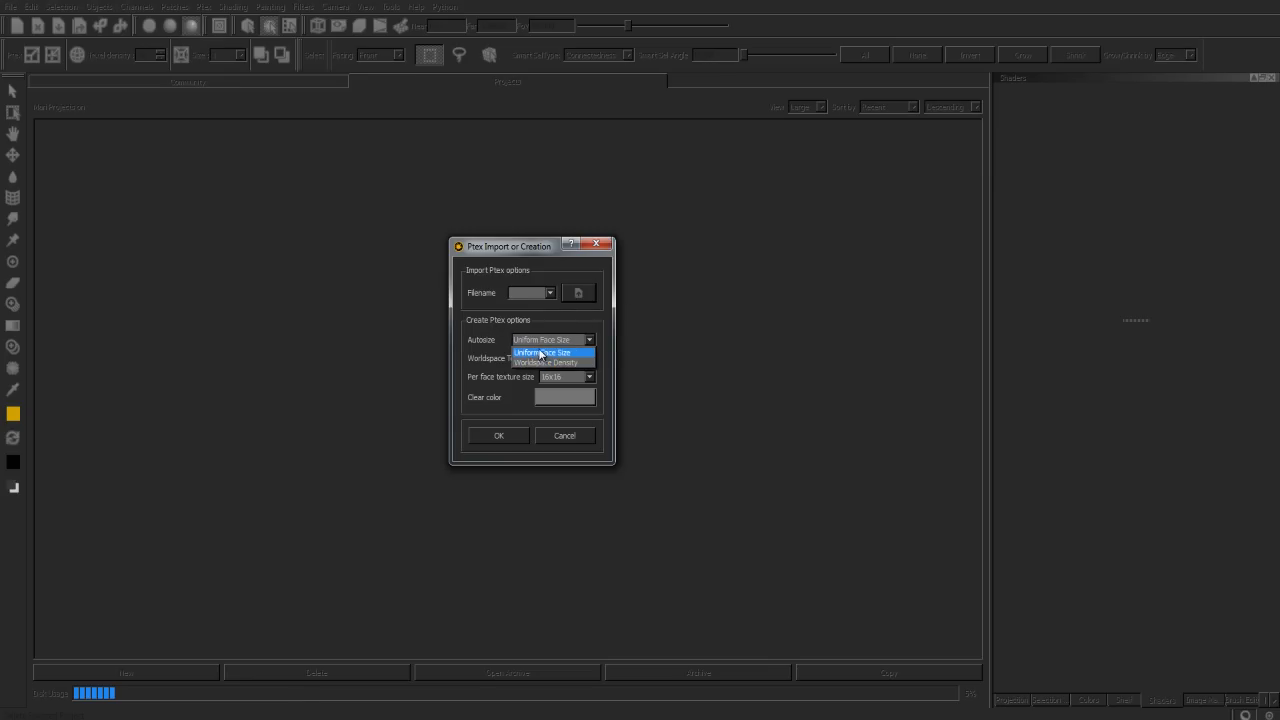
pyautogui.moveTo(548, 362)
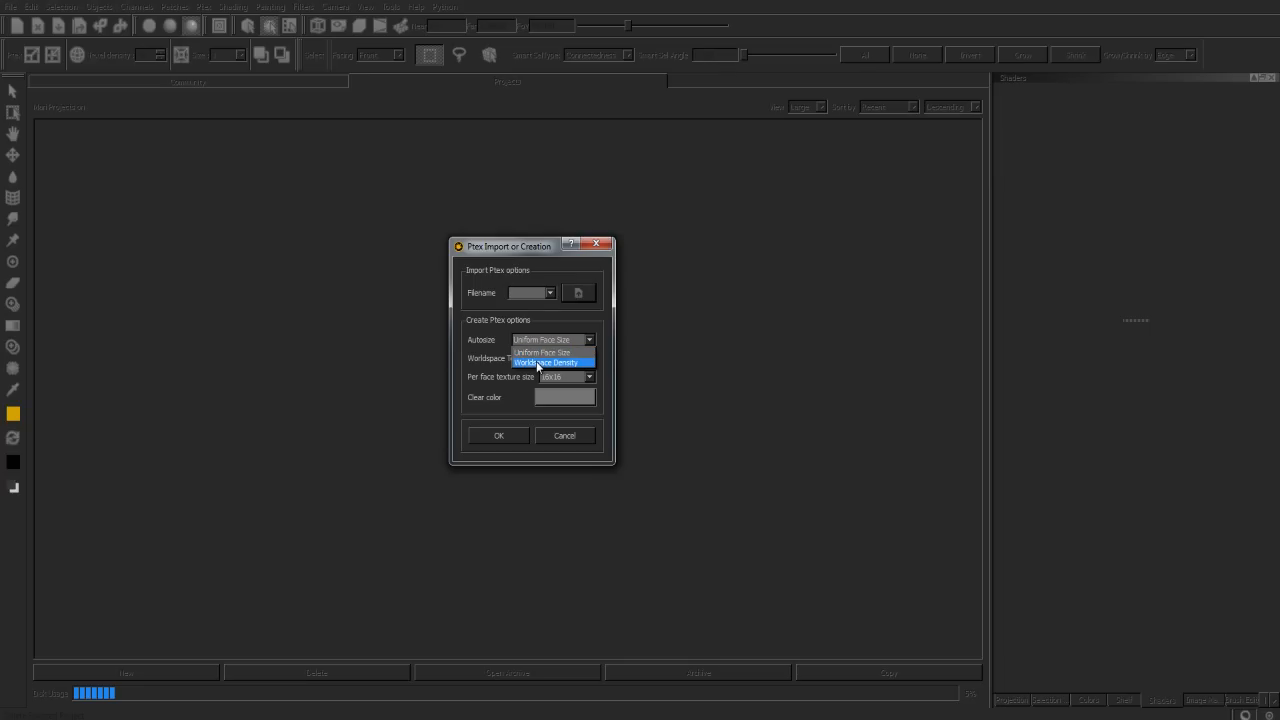
pyautogui.moveTo(550, 352)
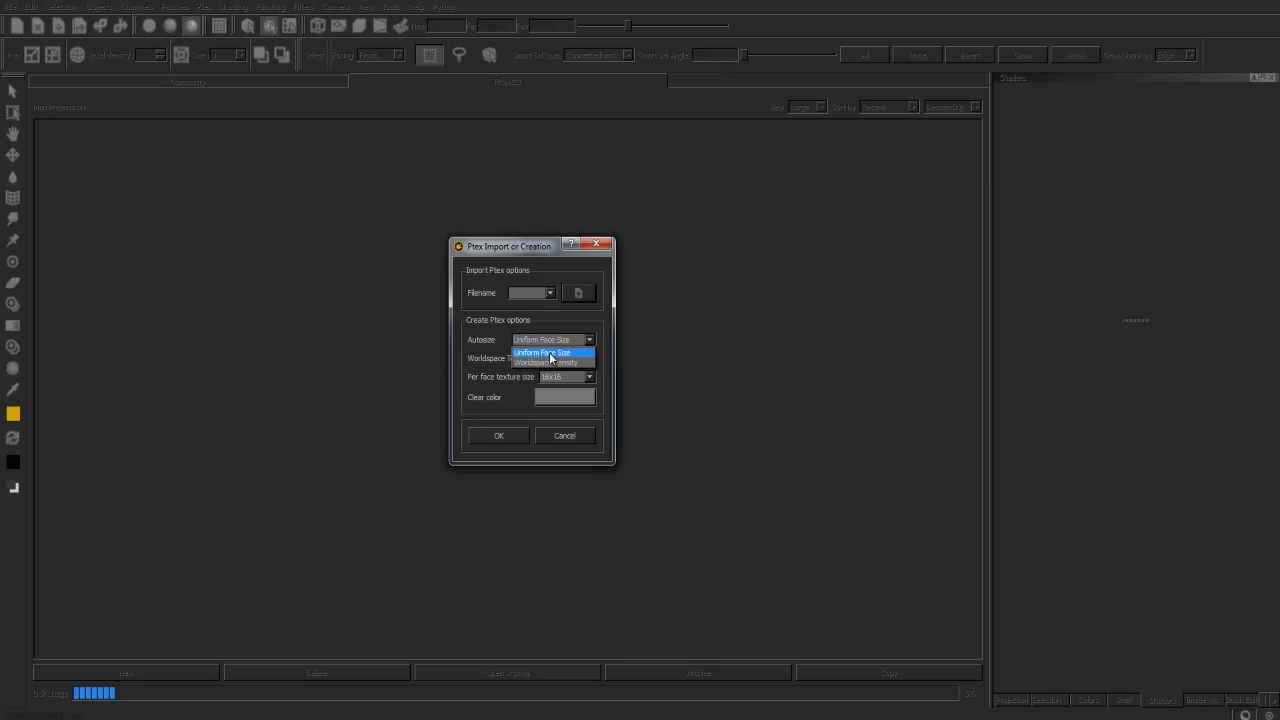
pyautogui.click(543, 352)
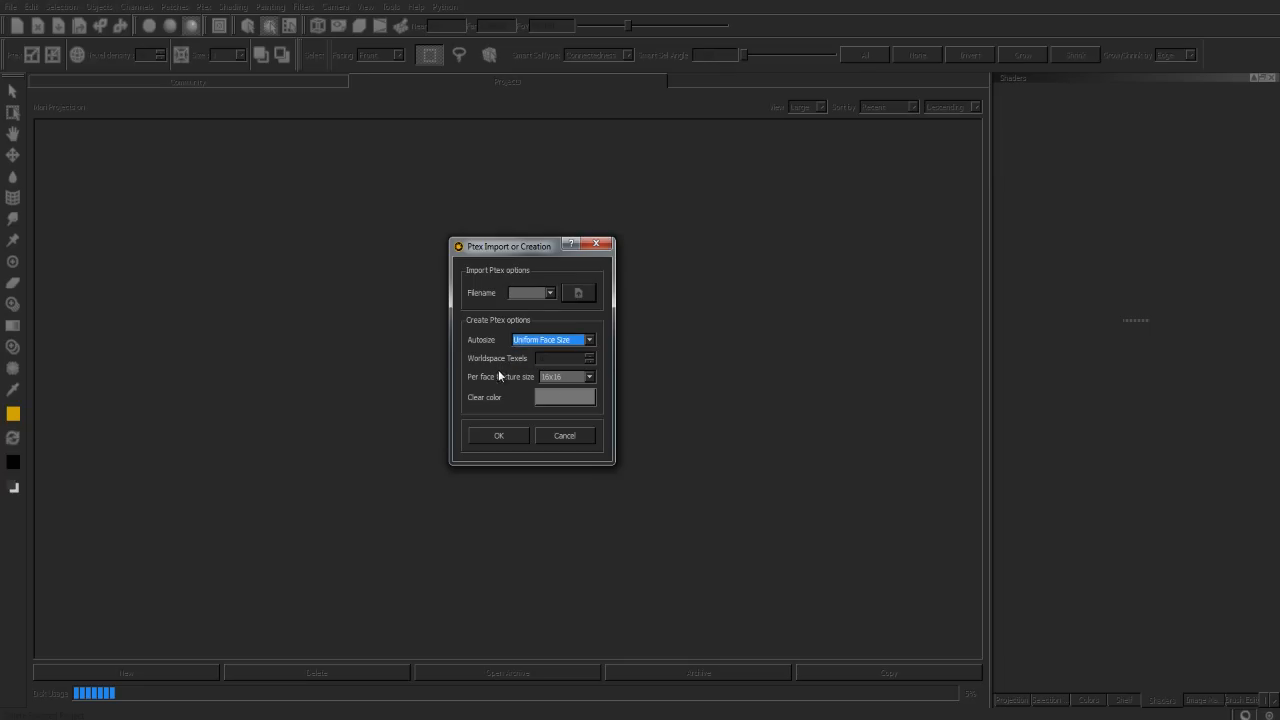
pyautogui.moveTo(505, 393)
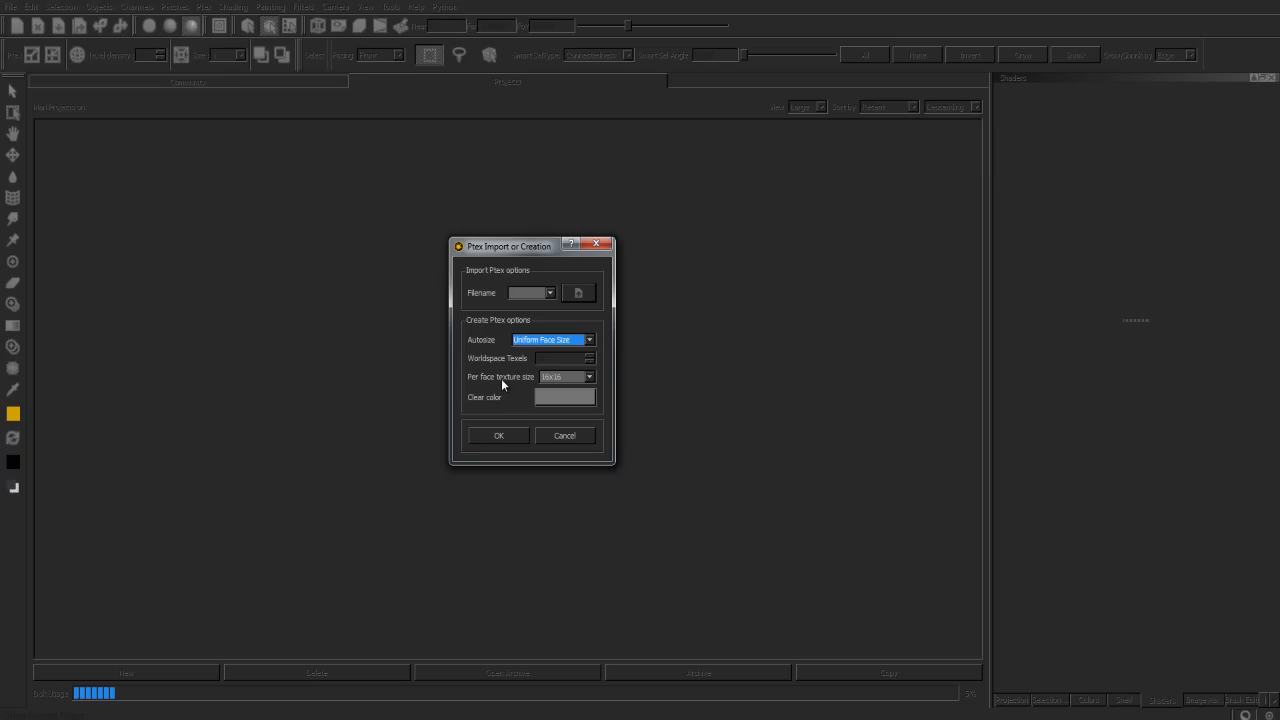
pyautogui.moveTo(503, 384)
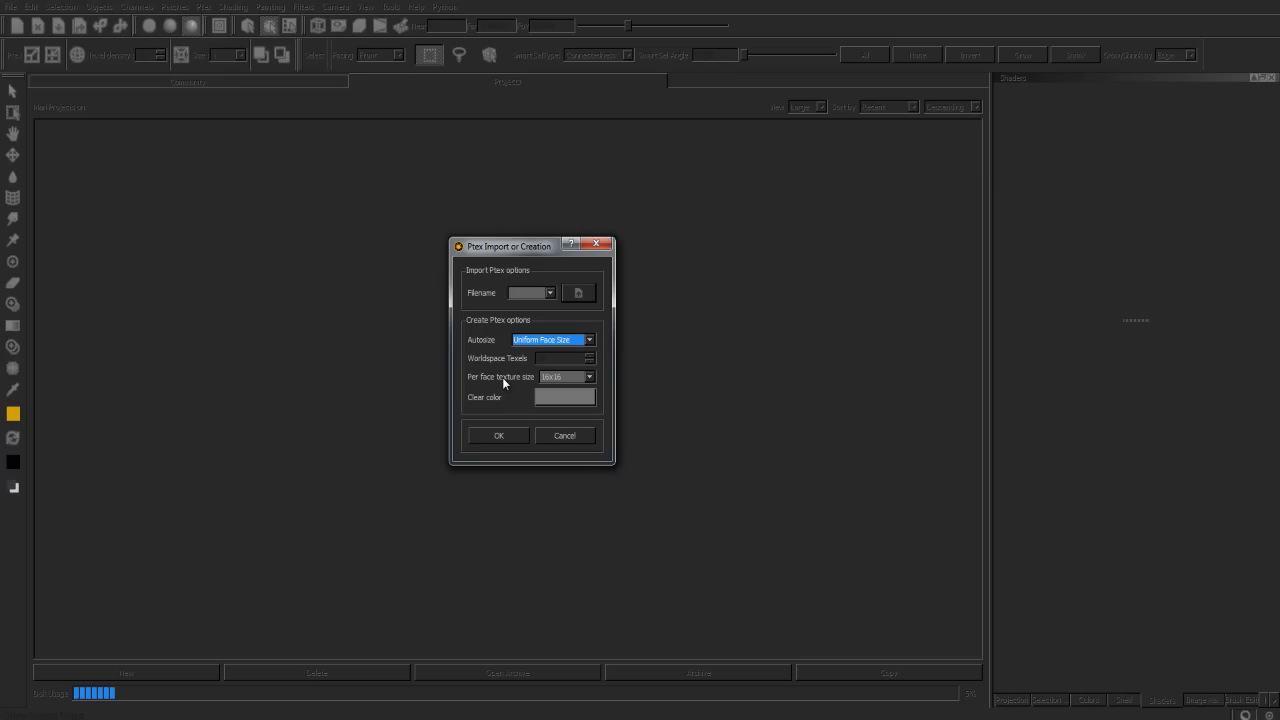
pyautogui.moveTo(505, 383)
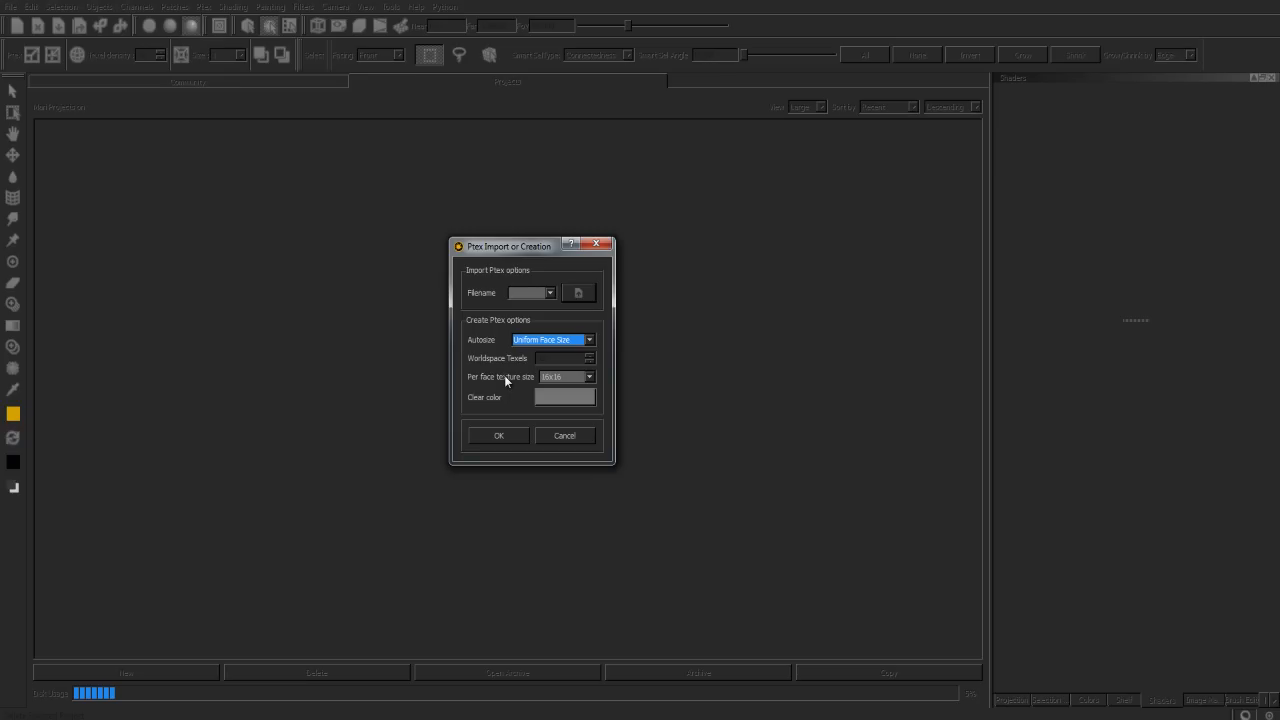
pyautogui.moveTo(505, 380)
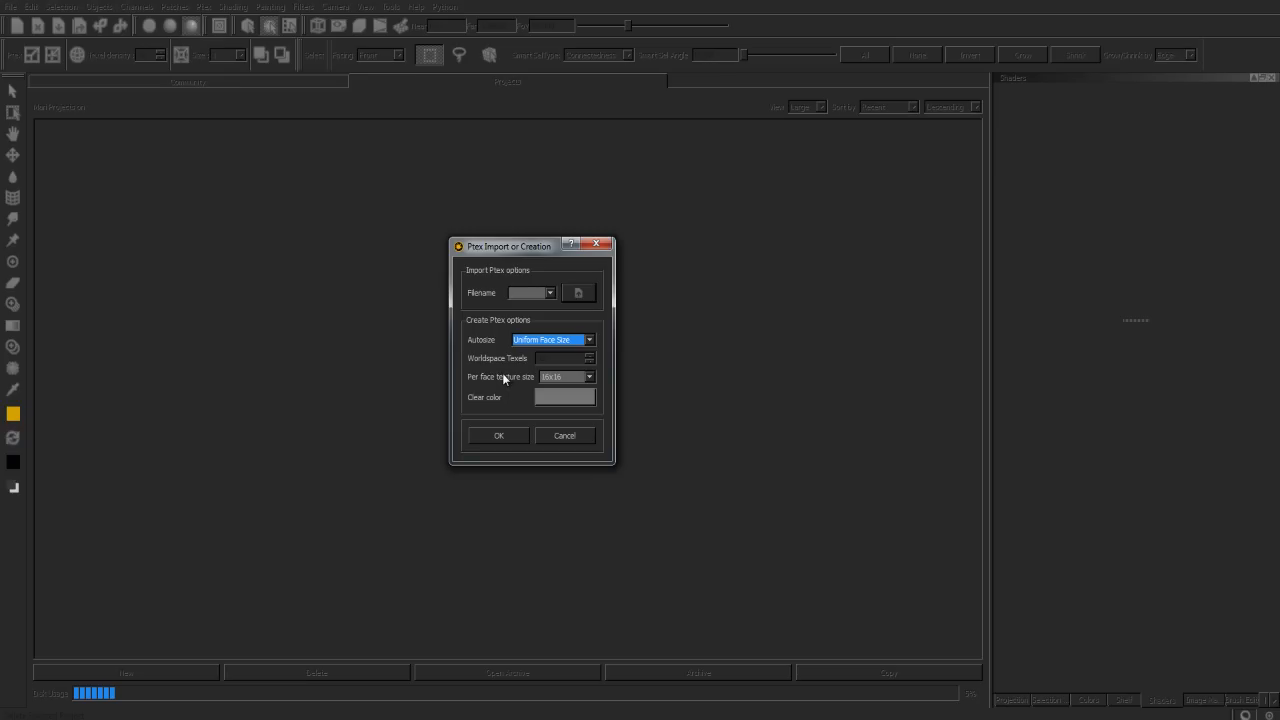
pyautogui.moveTo(504, 381)
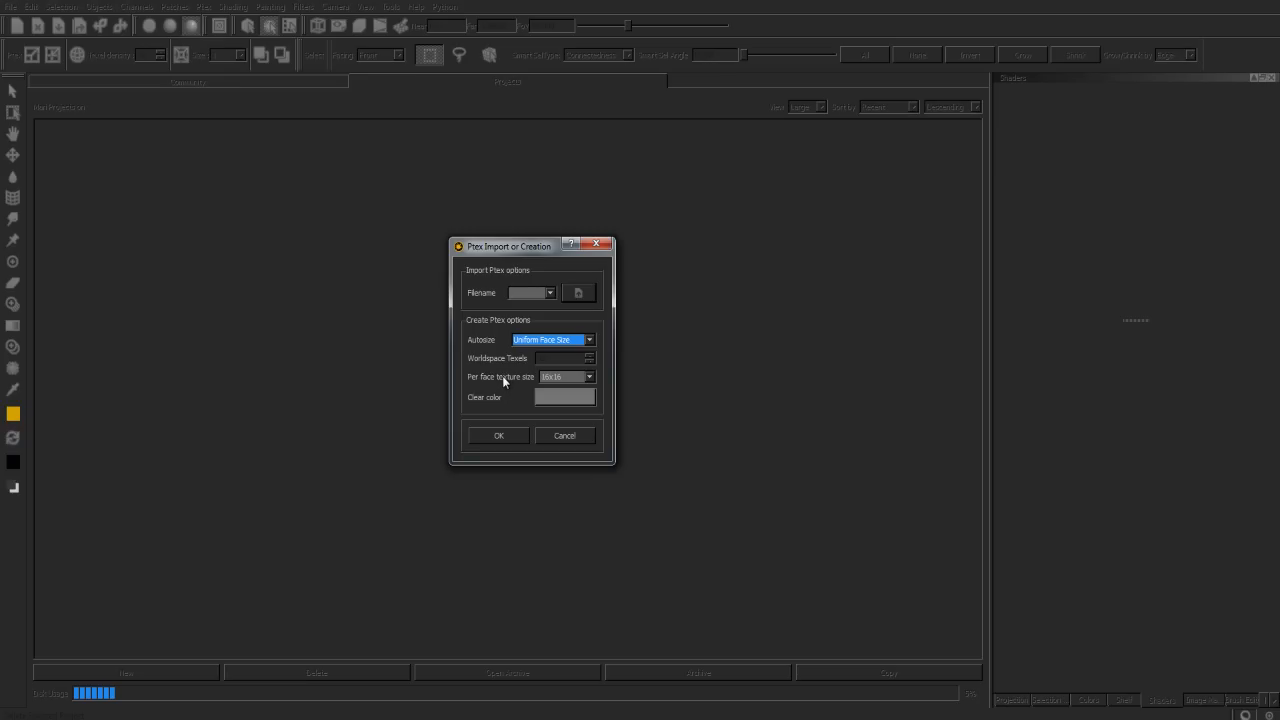
pyautogui.moveTo(504, 382)
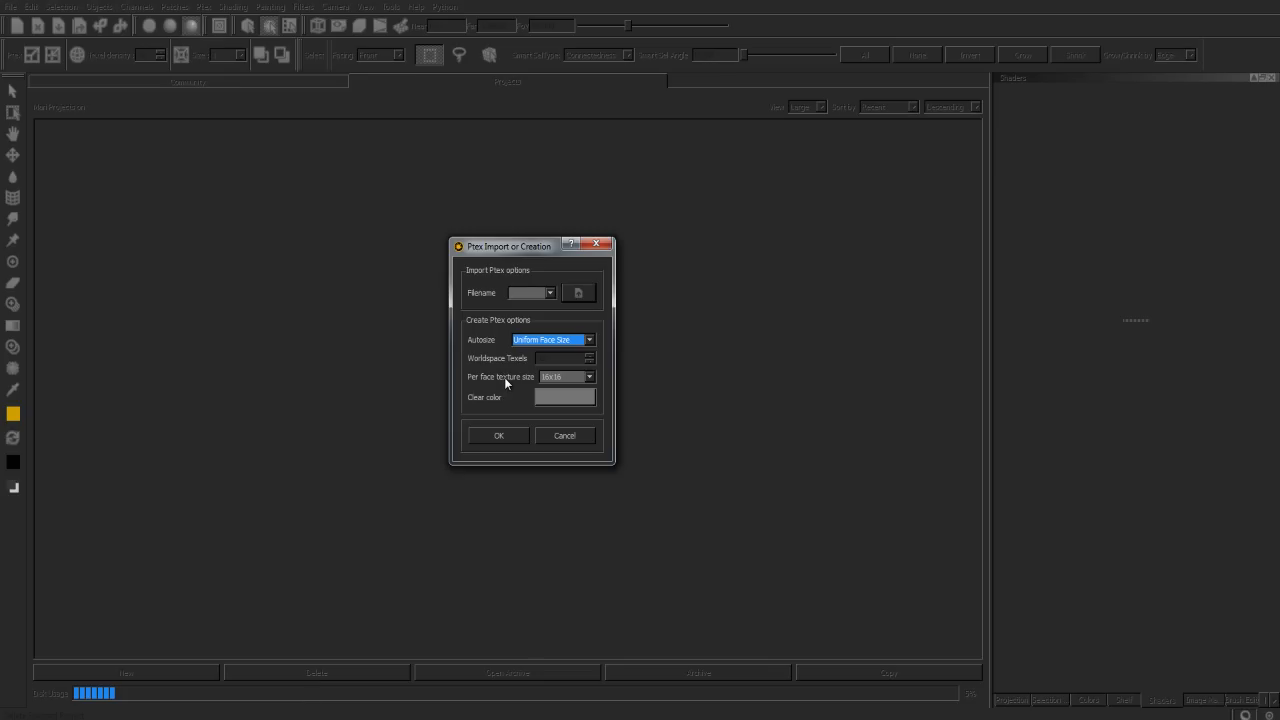
pyautogui.moveTo(505, 382)
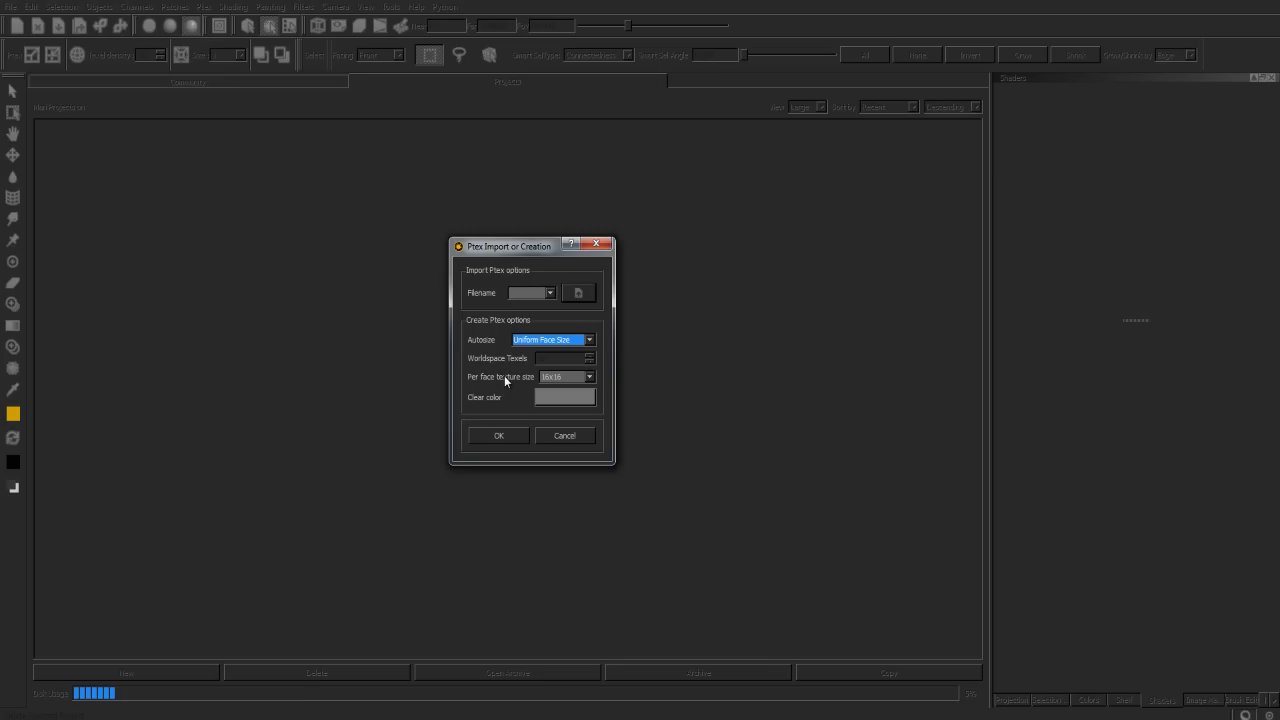
pyautogui.moveTo(504, 378)
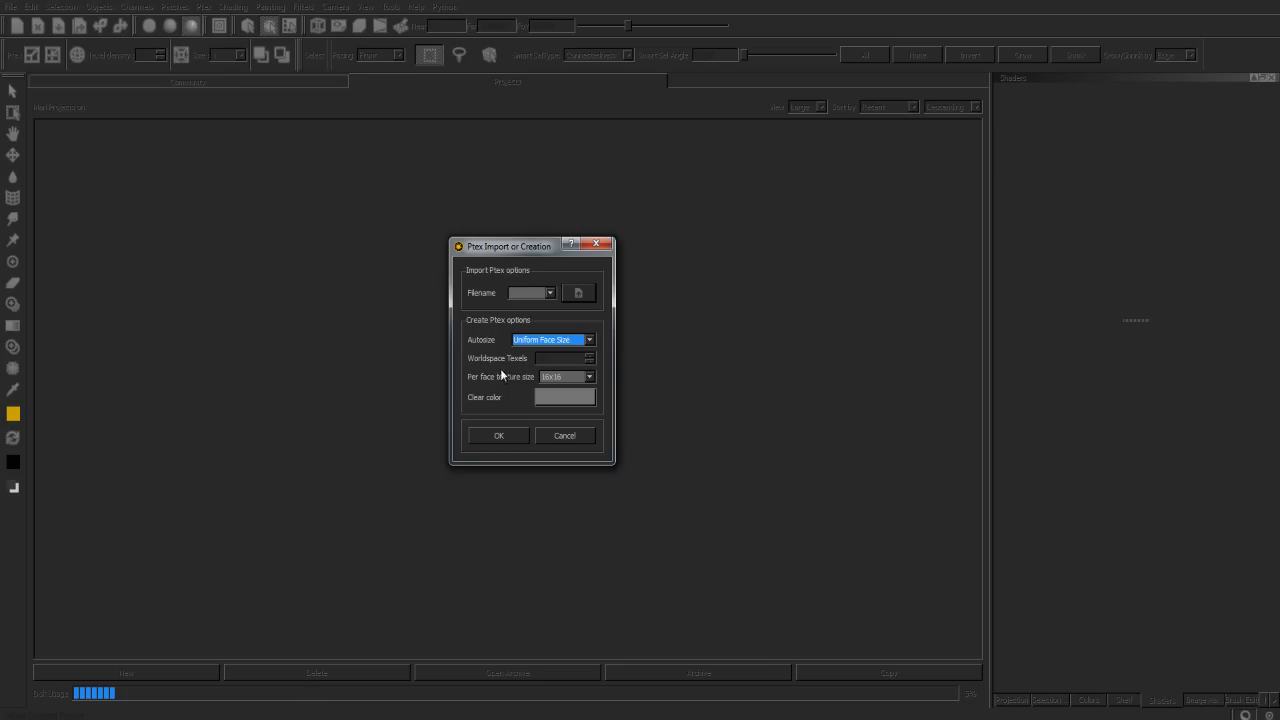
pyautogui.click(589, 339)
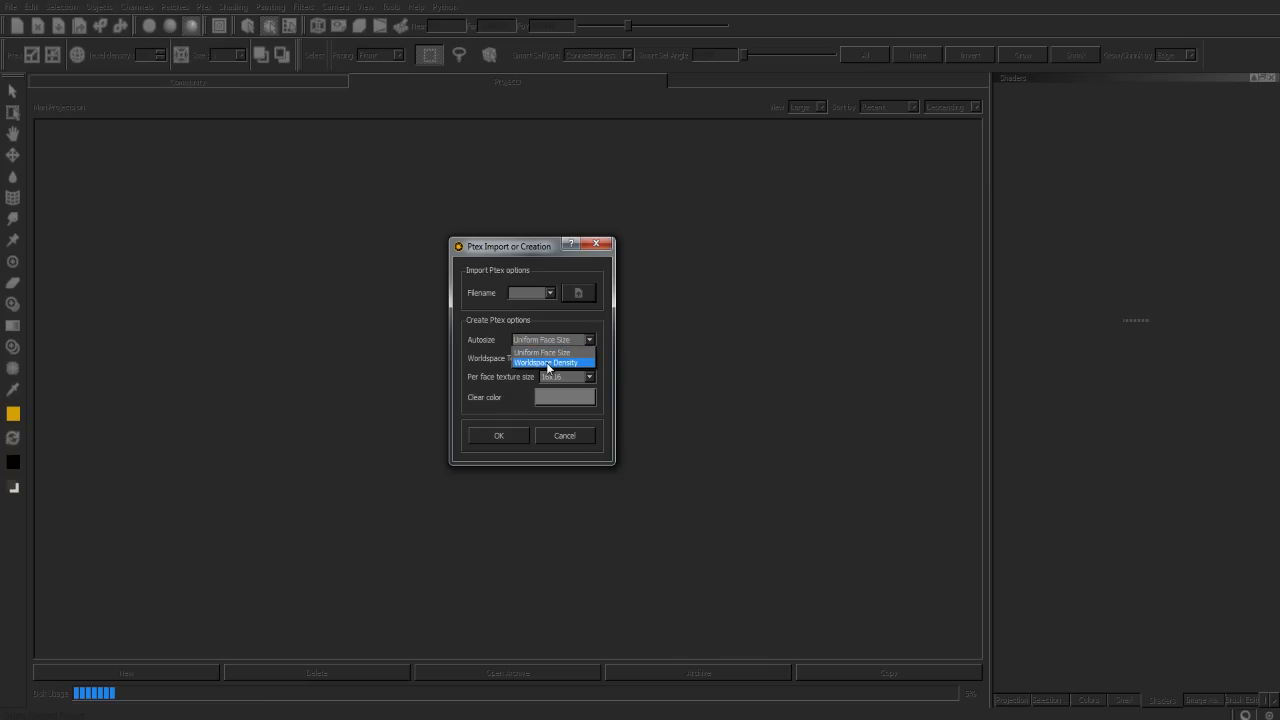
pyautogui.click(548, 362)
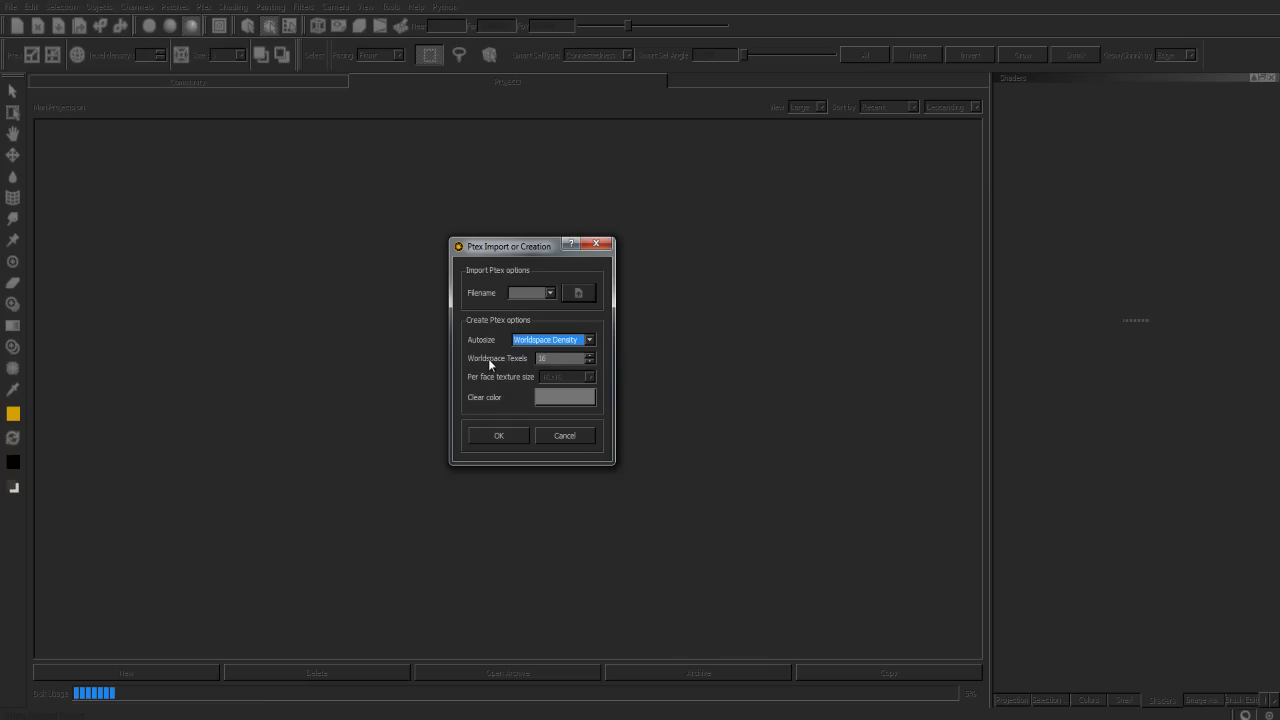
pyautogui.moveTo(492, 369)
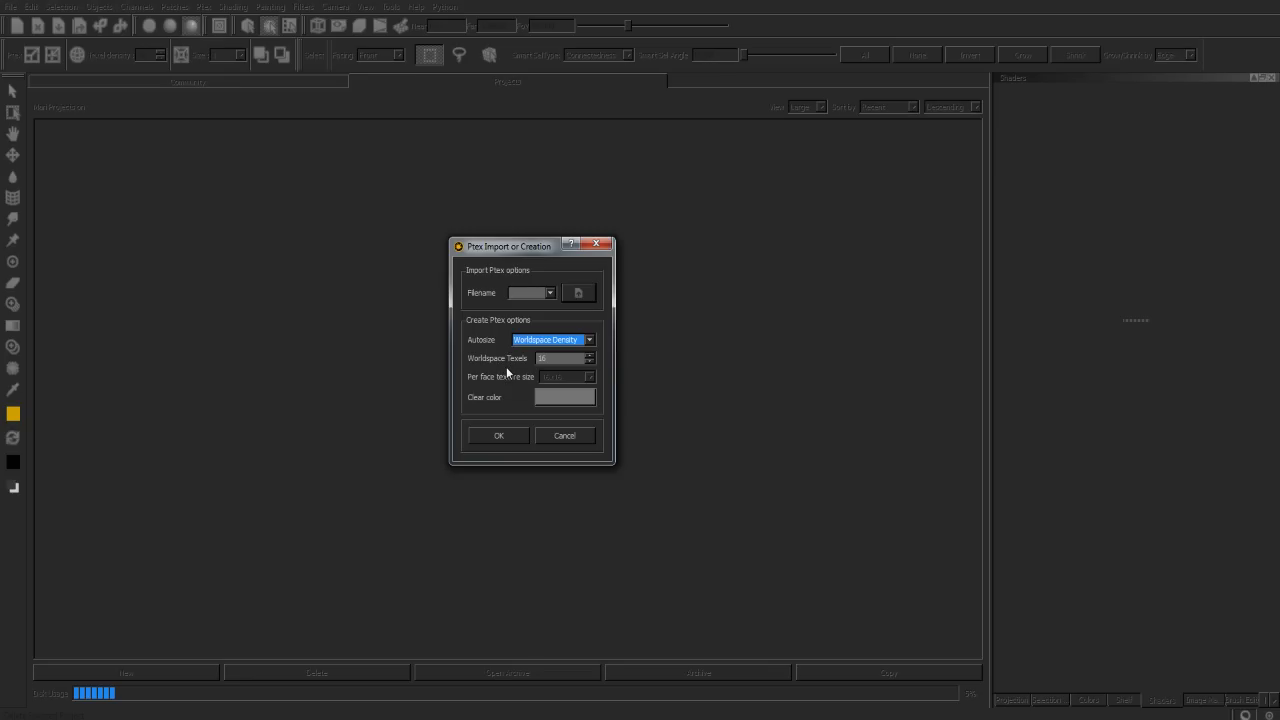
pyautogui.moveTo(512, 375)
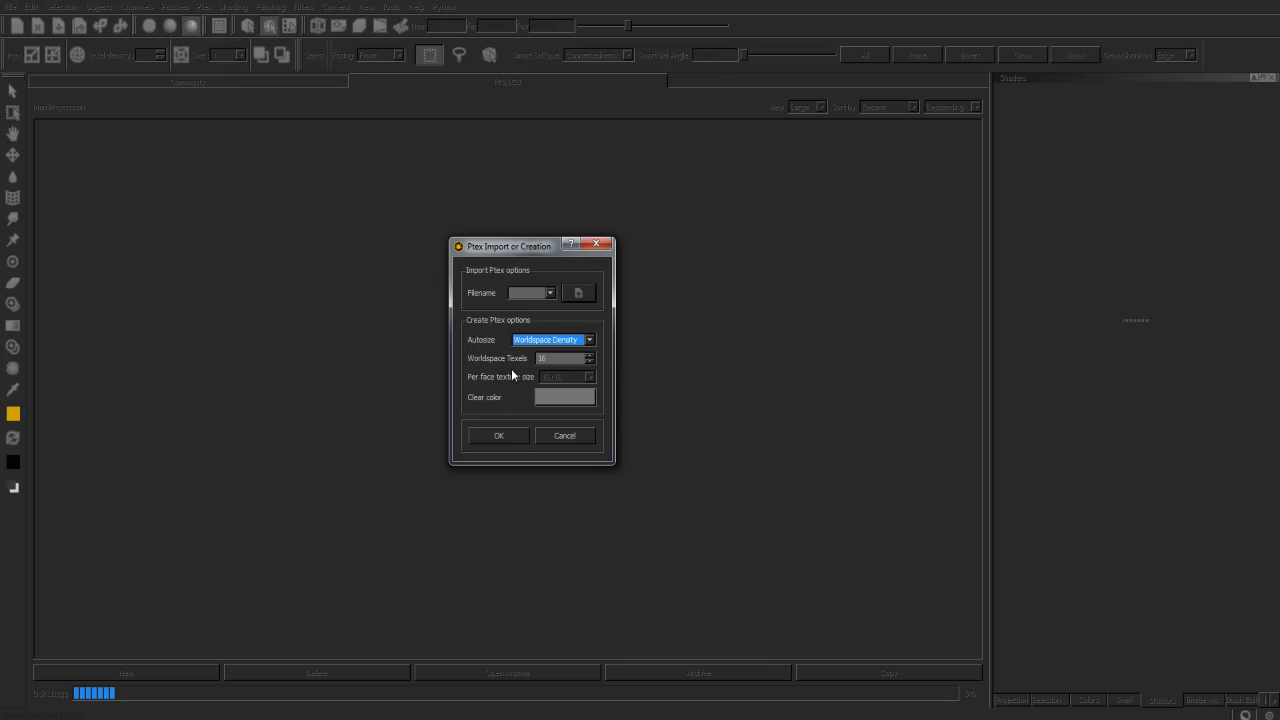
pyautogui.moveTo(514, 375)
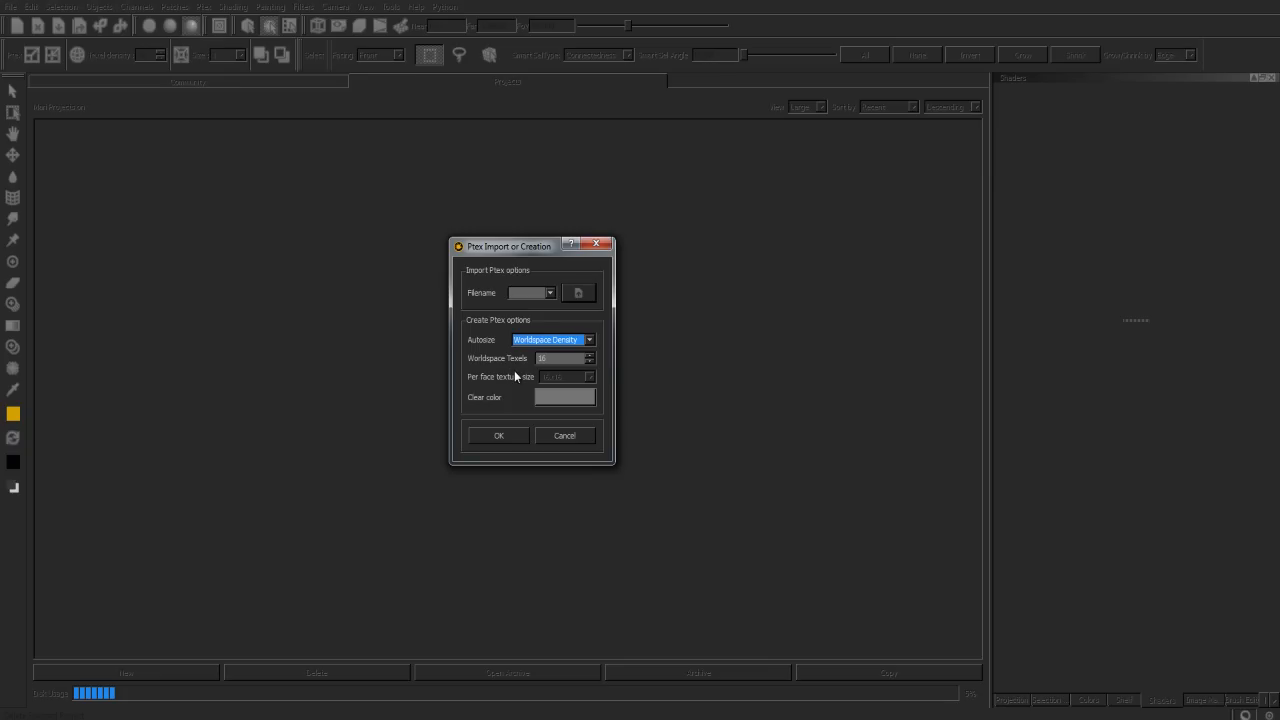
pyautogui.moveTo(517, 376)
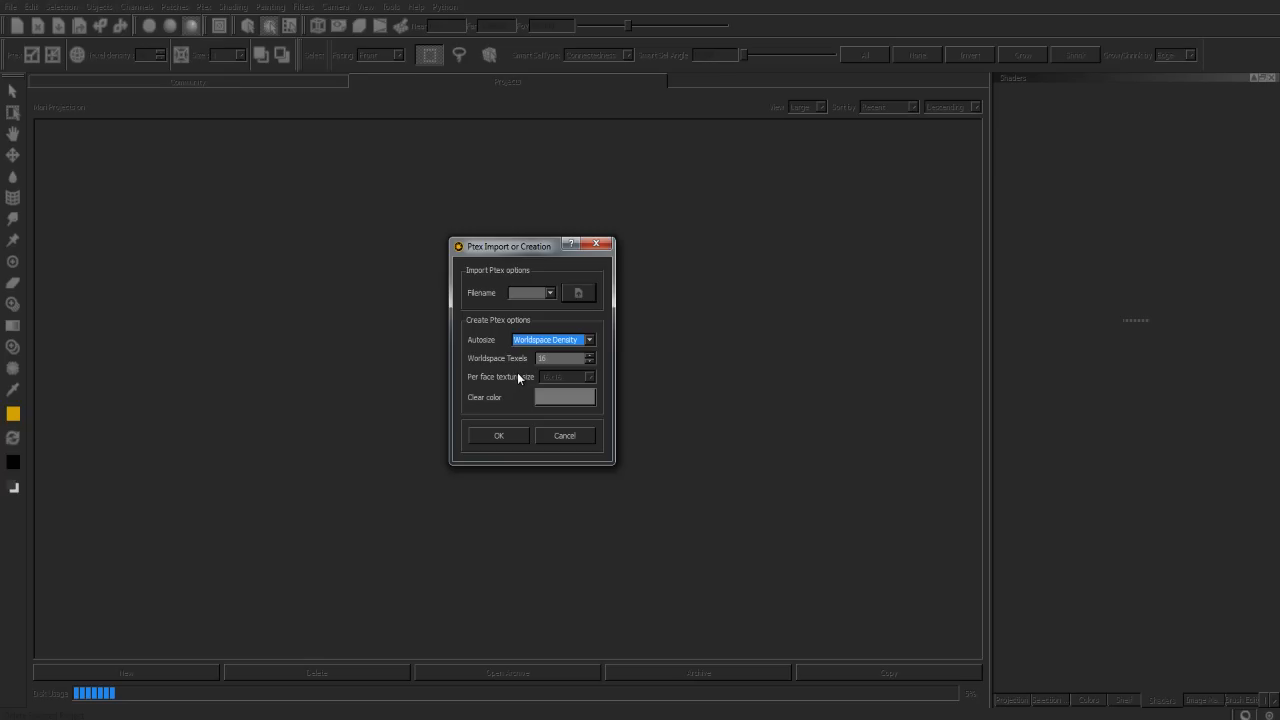
pyautogui.moveTo(518, 382)
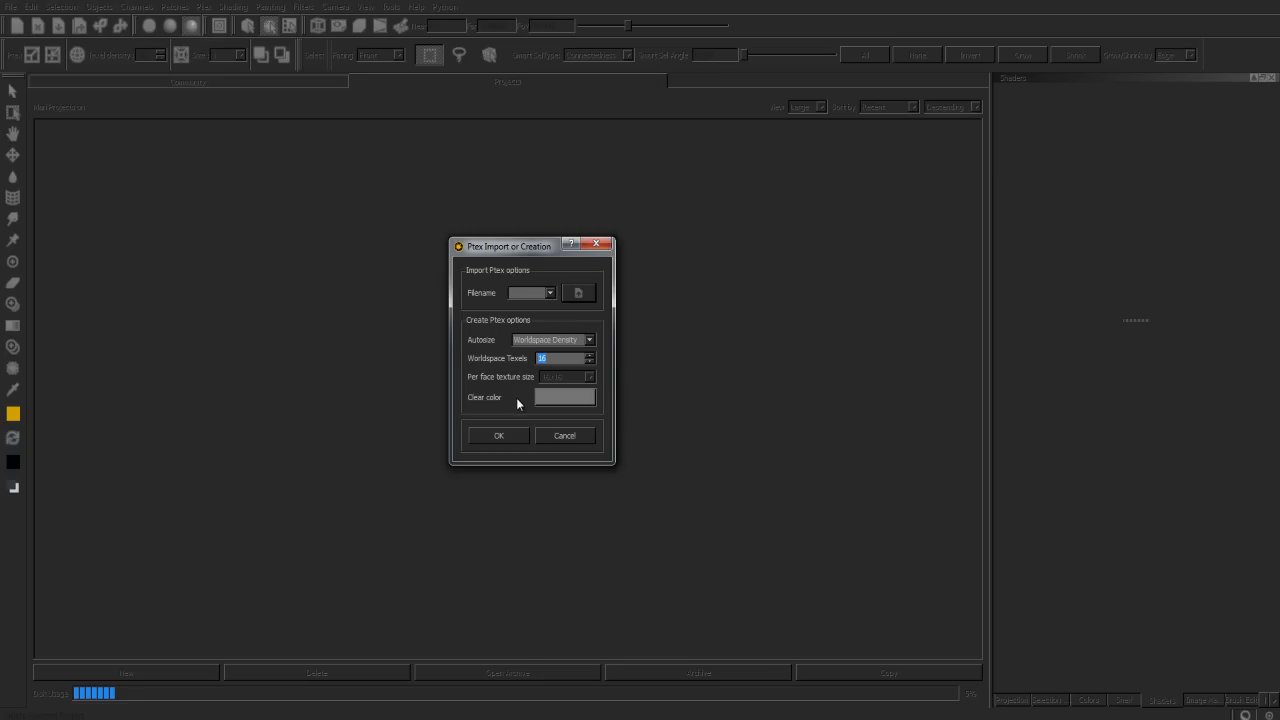
pyautogui.moveTo(523, 413)
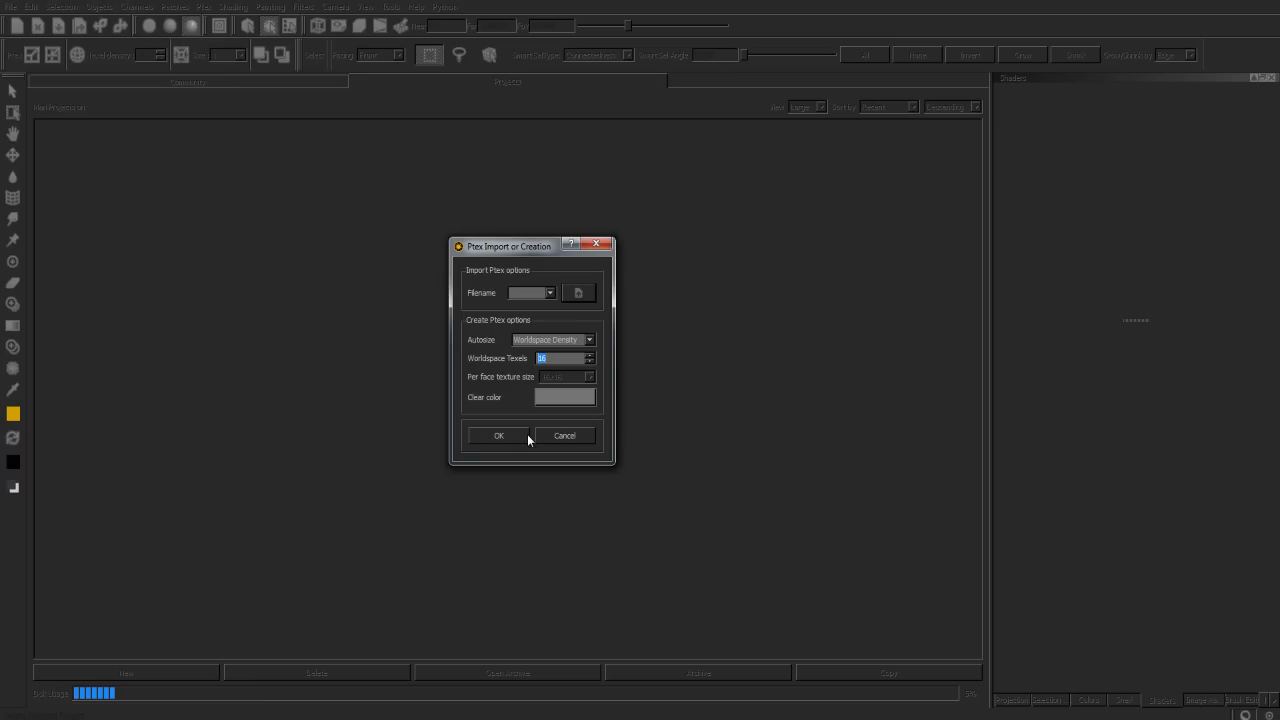
pyautogui.moveTo(522, 408)
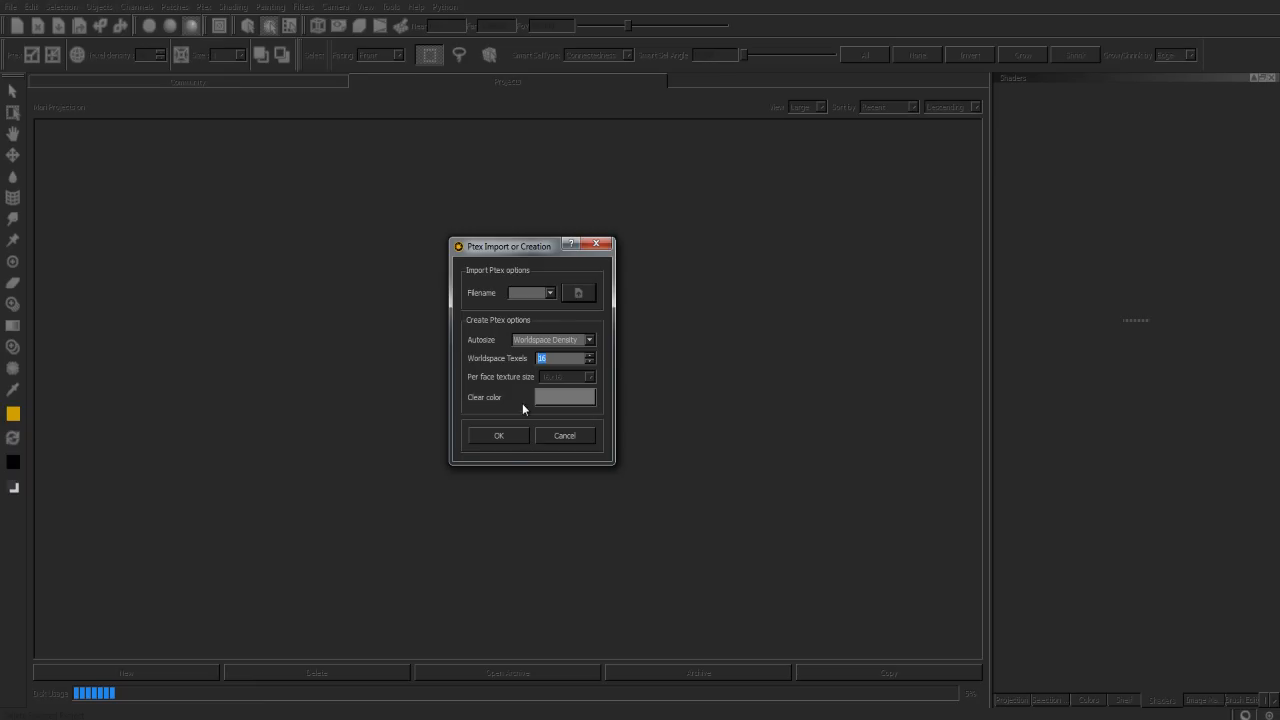
pyautogui.click(588, 339)
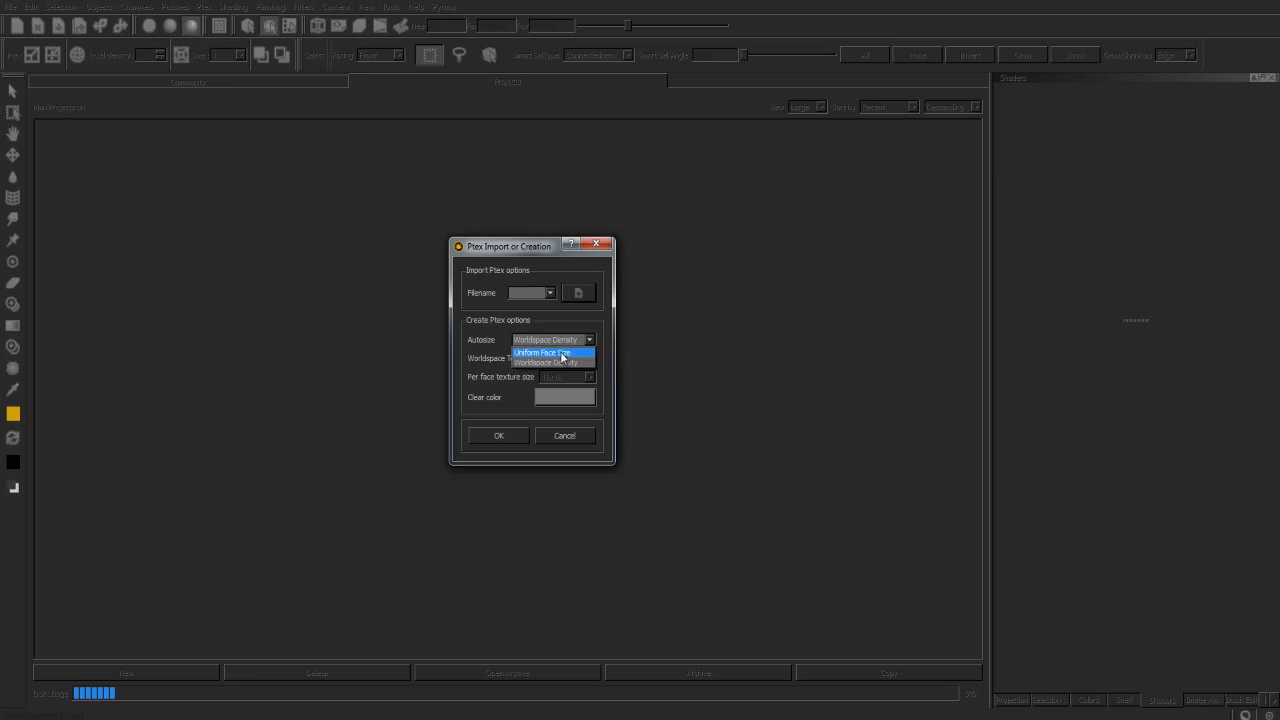
pyautogui.click(544, 352)
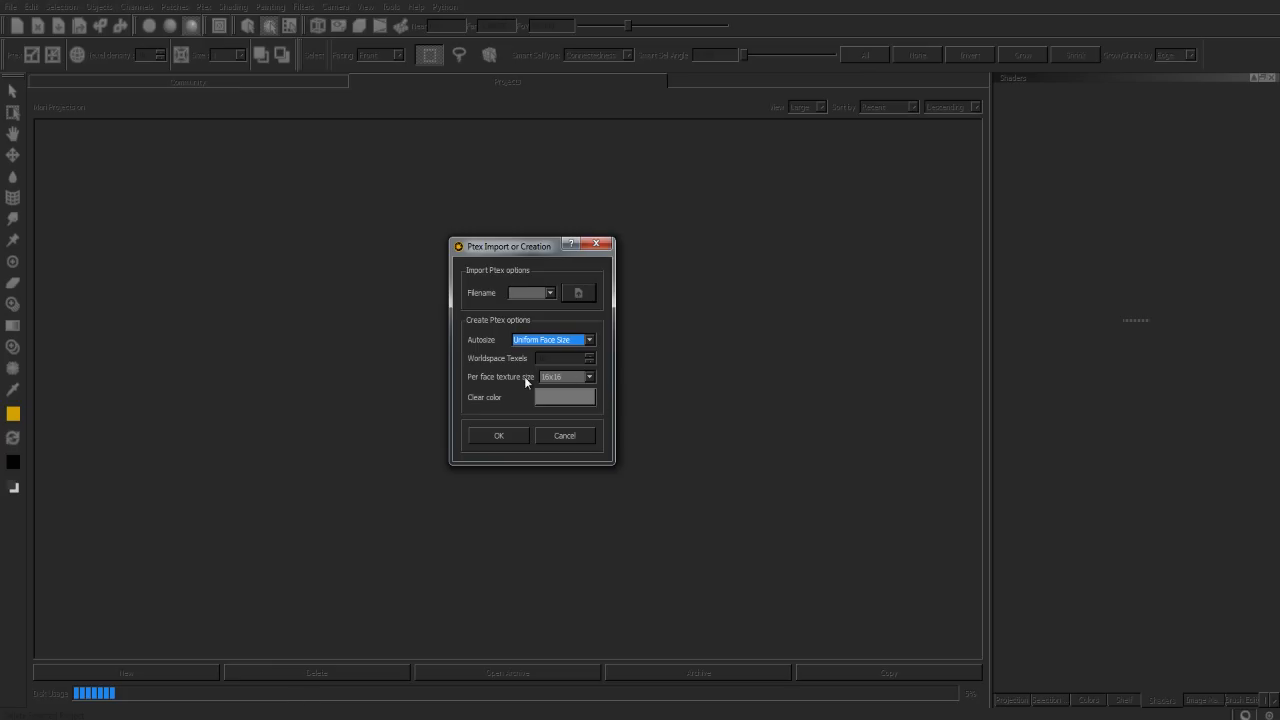
pyautogui.moveTo(530, 382)
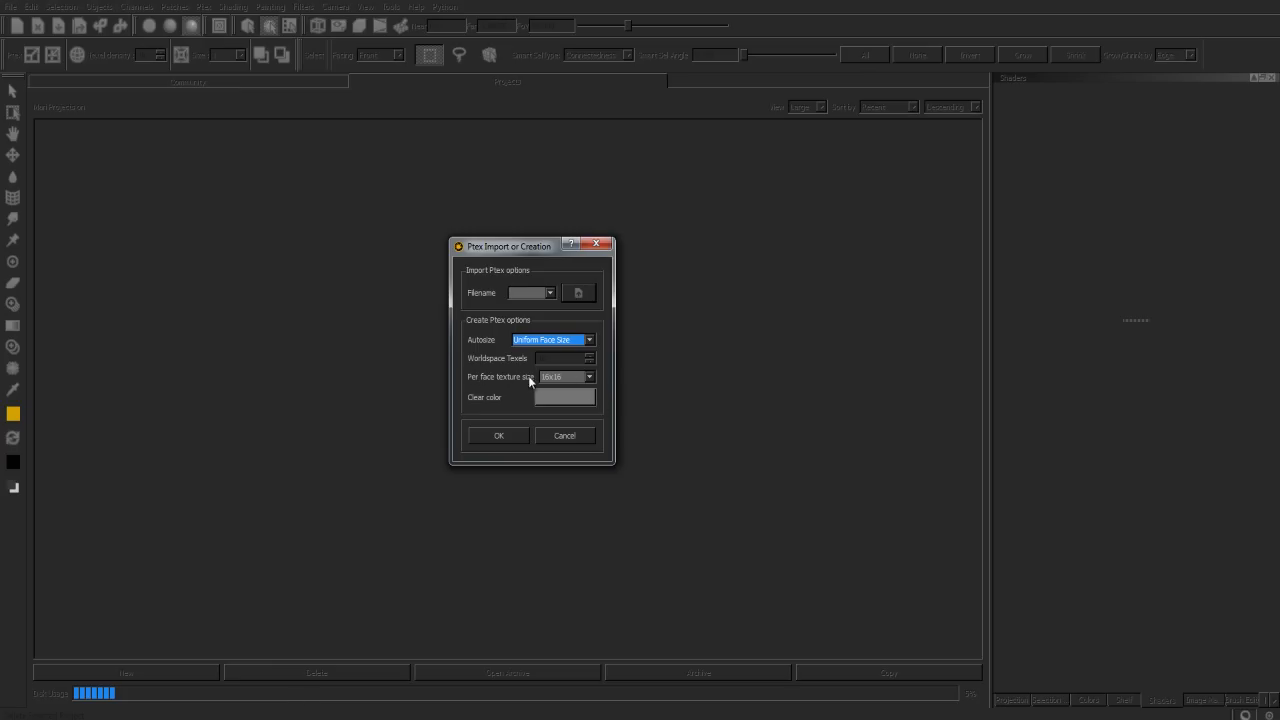
pyautogui.moveTo(500, 397)
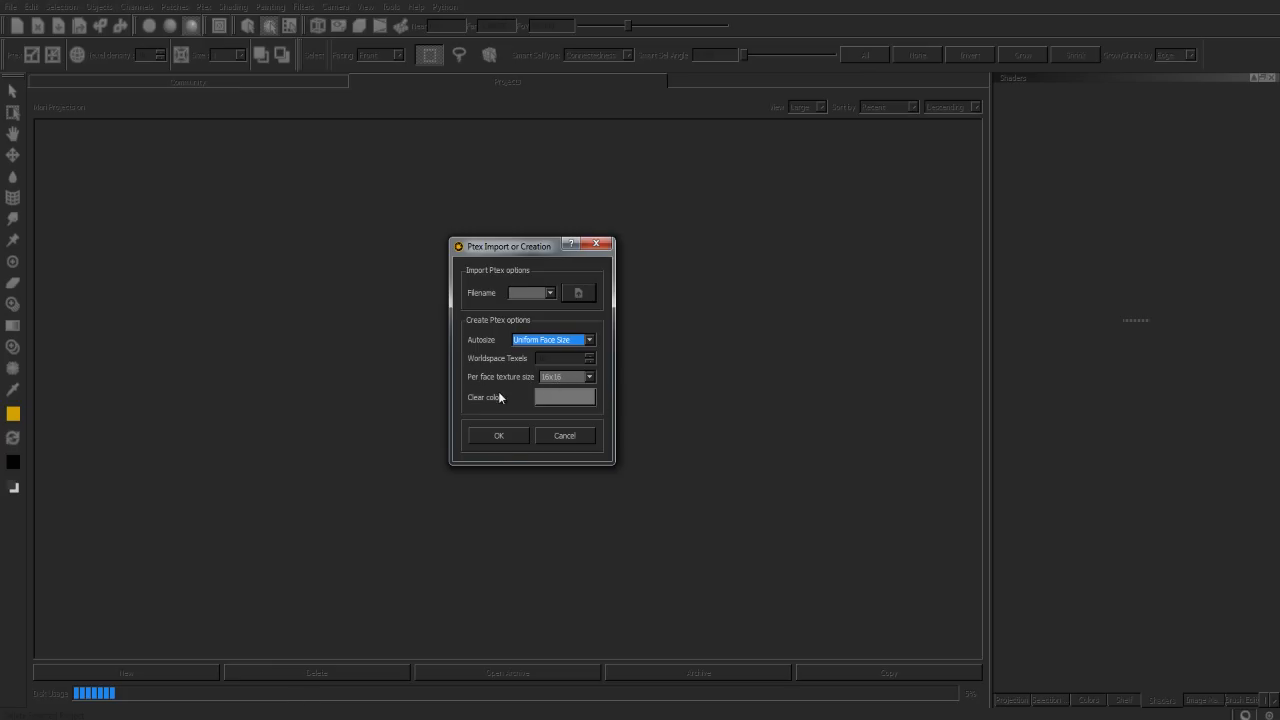
pyautogui.click(498, 435)
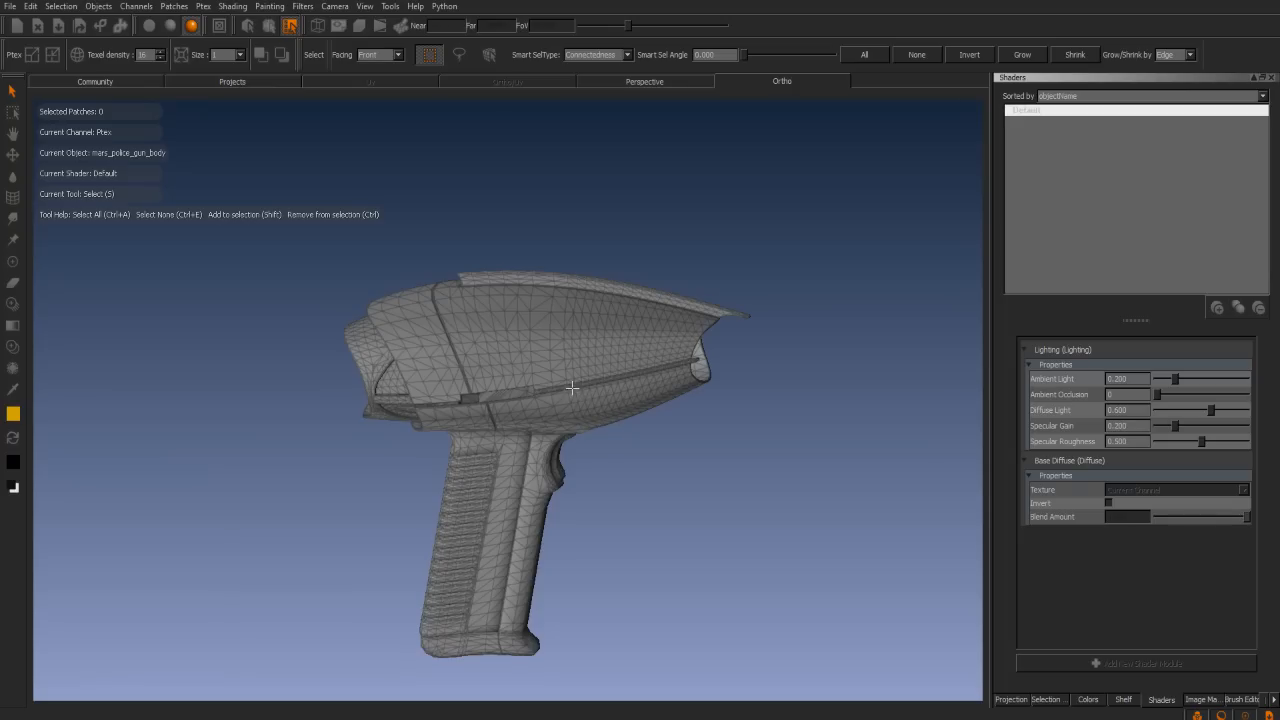
pyautogui.moveTo(492, 373)
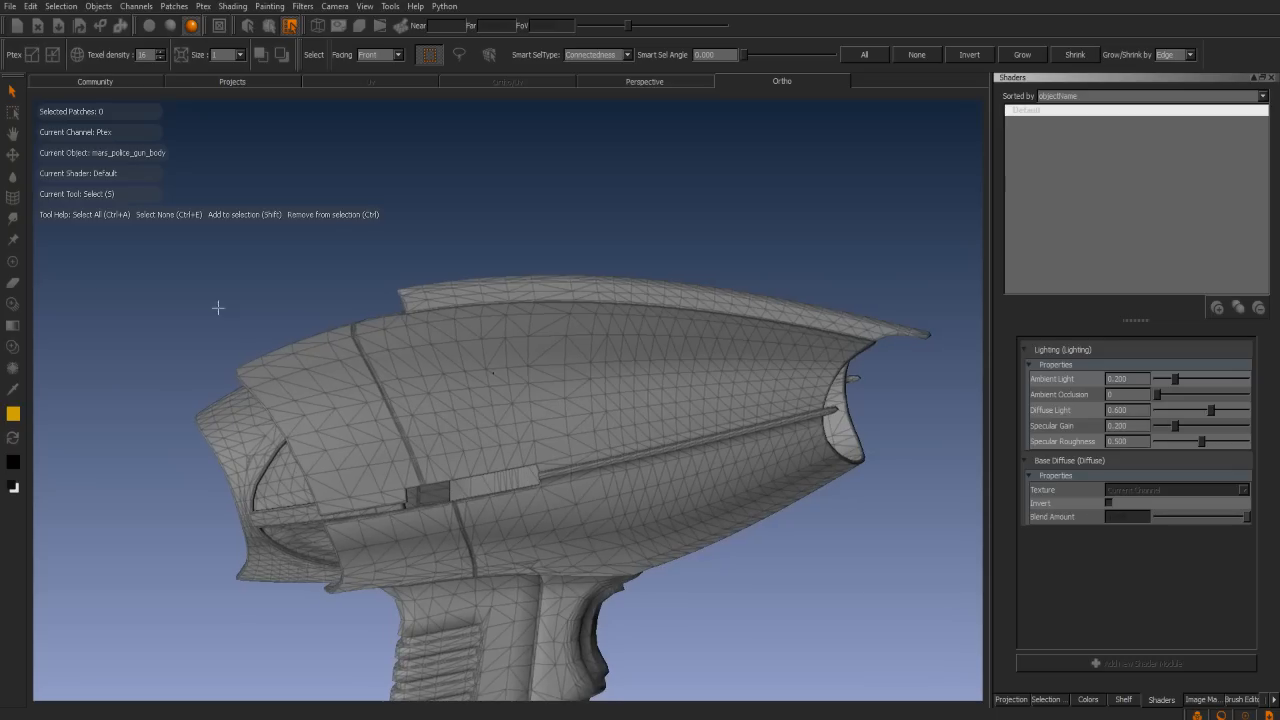
pyautogui.moveTo(14, 264)
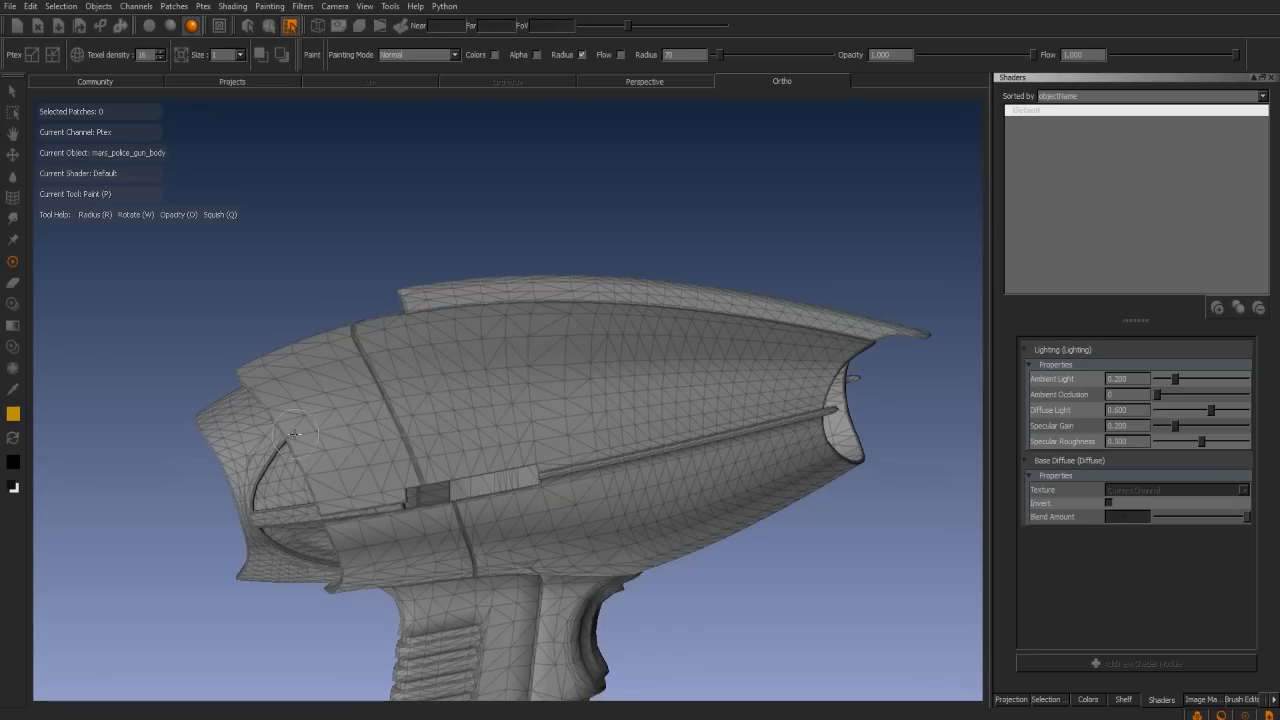
# Paint yellow brush strokes along the upper gun body, orbiting to reach more surface
pyautogui.moveTo(295, 433); pyautogui.dragTo(420, 383)
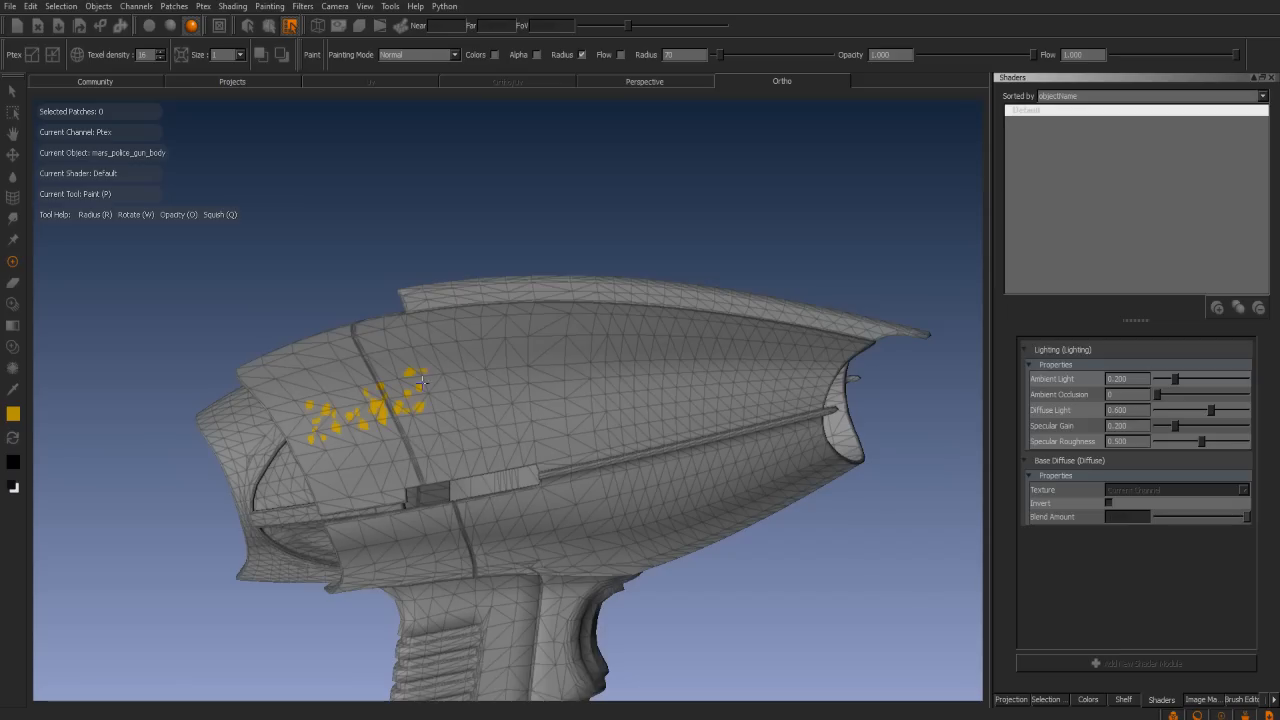
pyautogui.moveTo(420, 385); pyautogui.dragTo(710, 360)
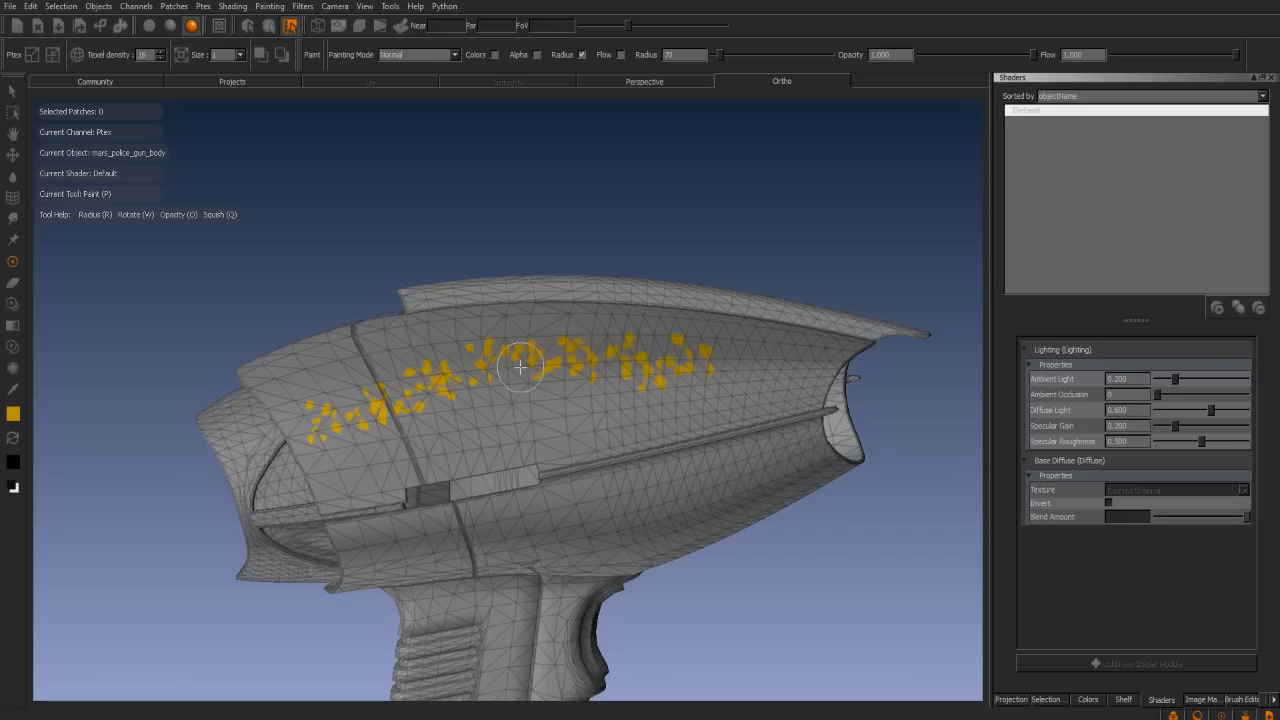
pyautogui.moveTo(520, 367); pyautogui.dragTo(560, 405)
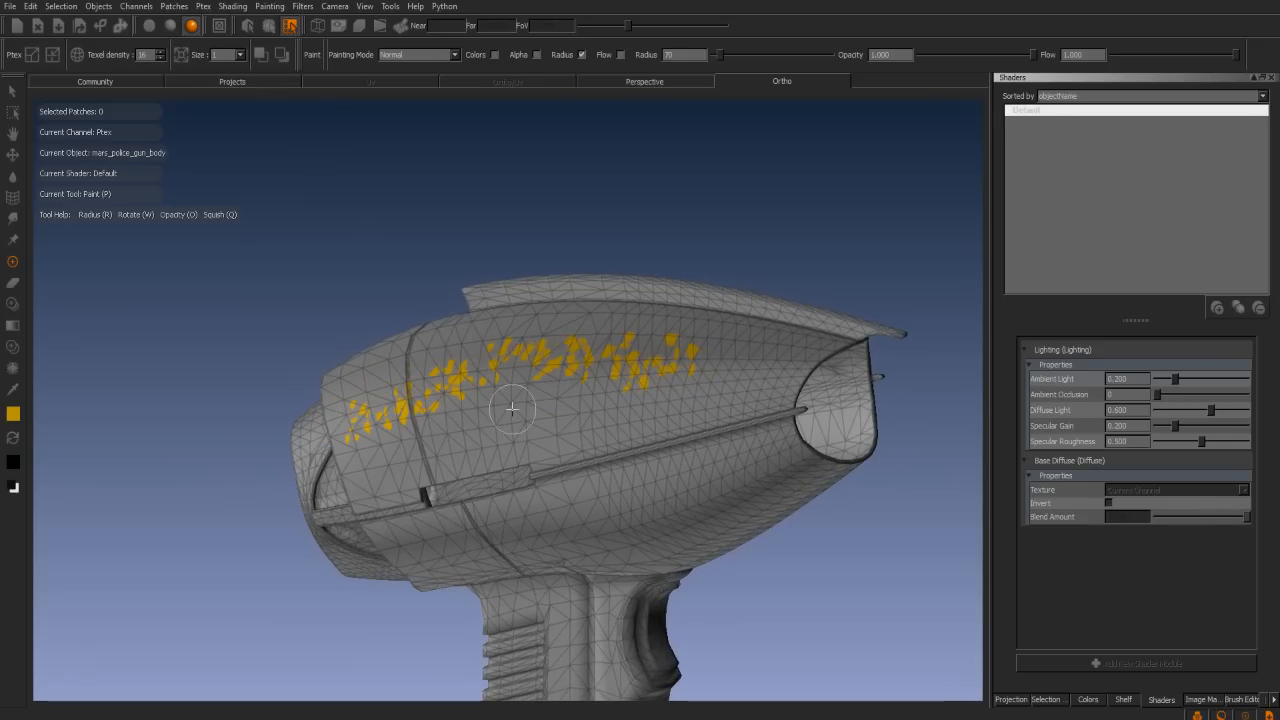
pyautogui.moveTo(512, 410); pyautogui.dragTo(530, 418)
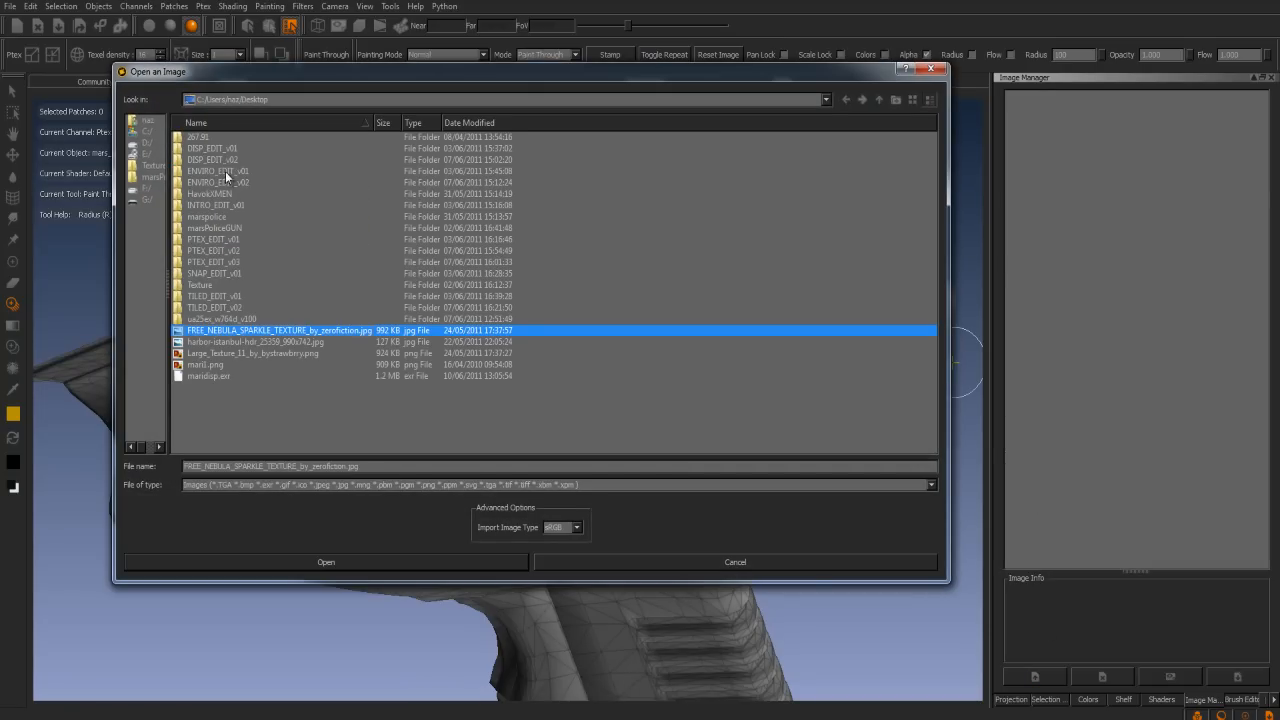
# Import the mari1.png logo image from the Desktop
pyautogui.click(205, 364)
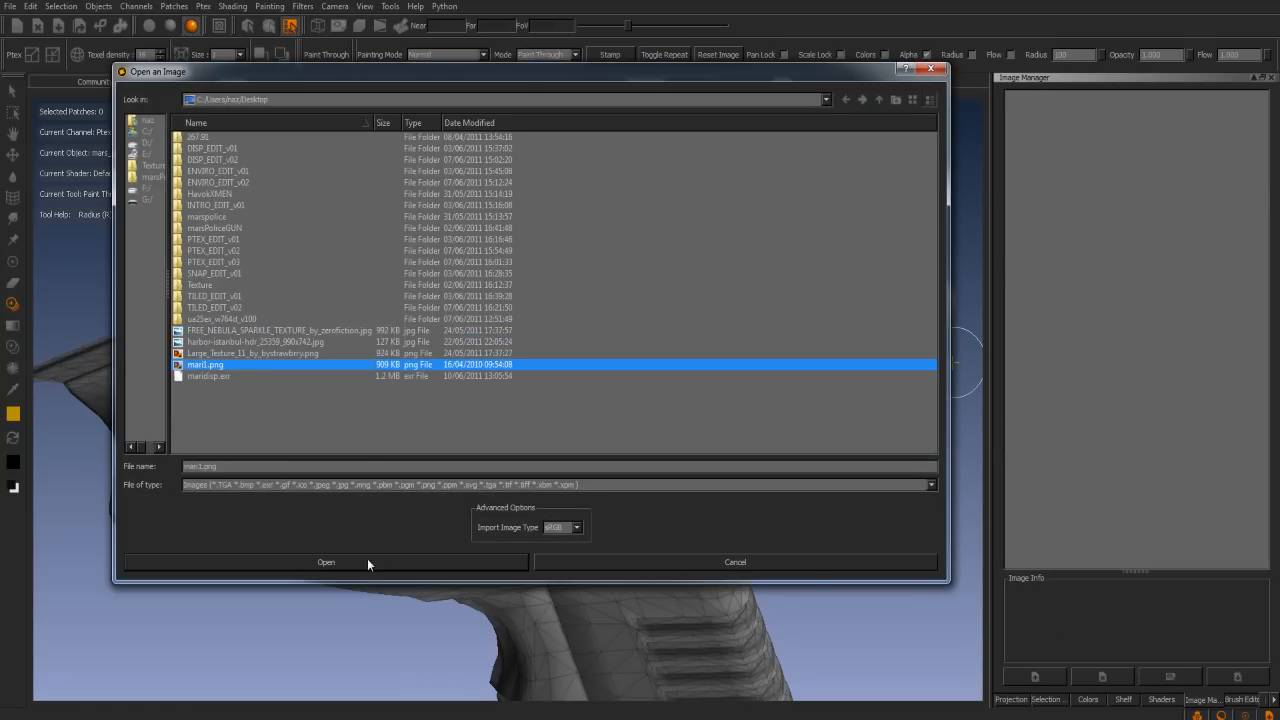
pyautogui.click(325, 561)
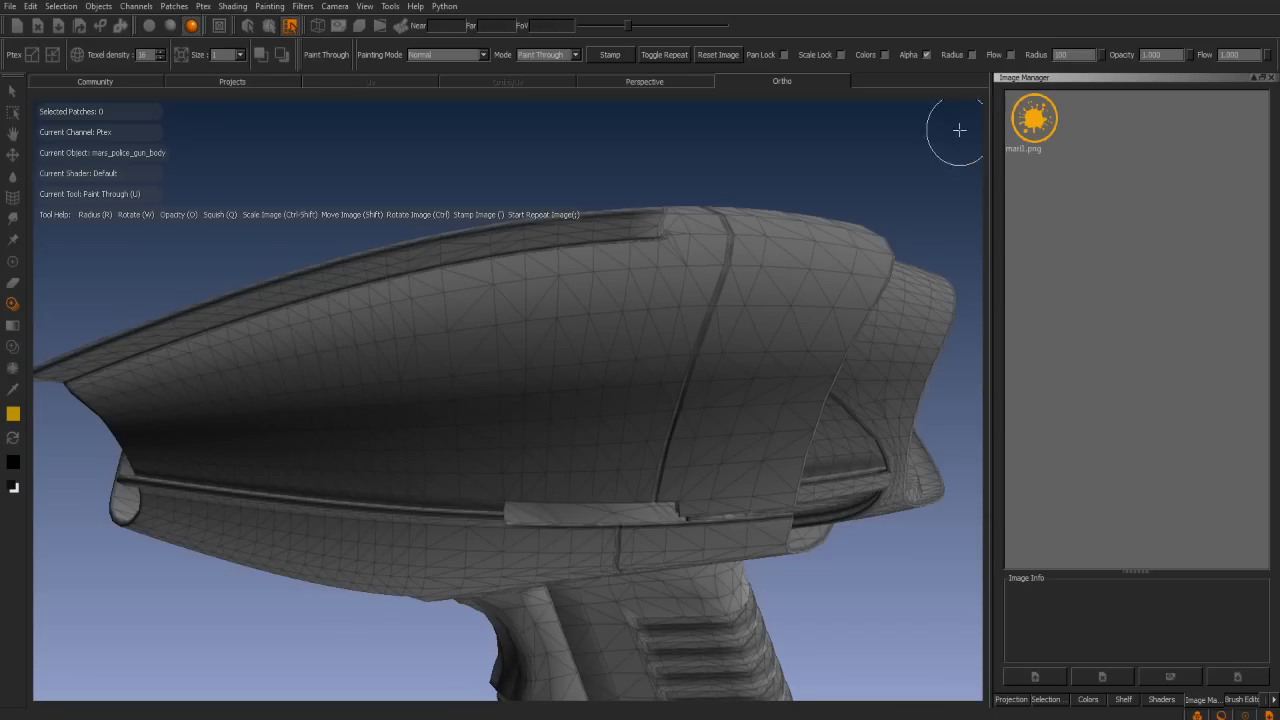
pyautogui.moveTo(1040, 122)
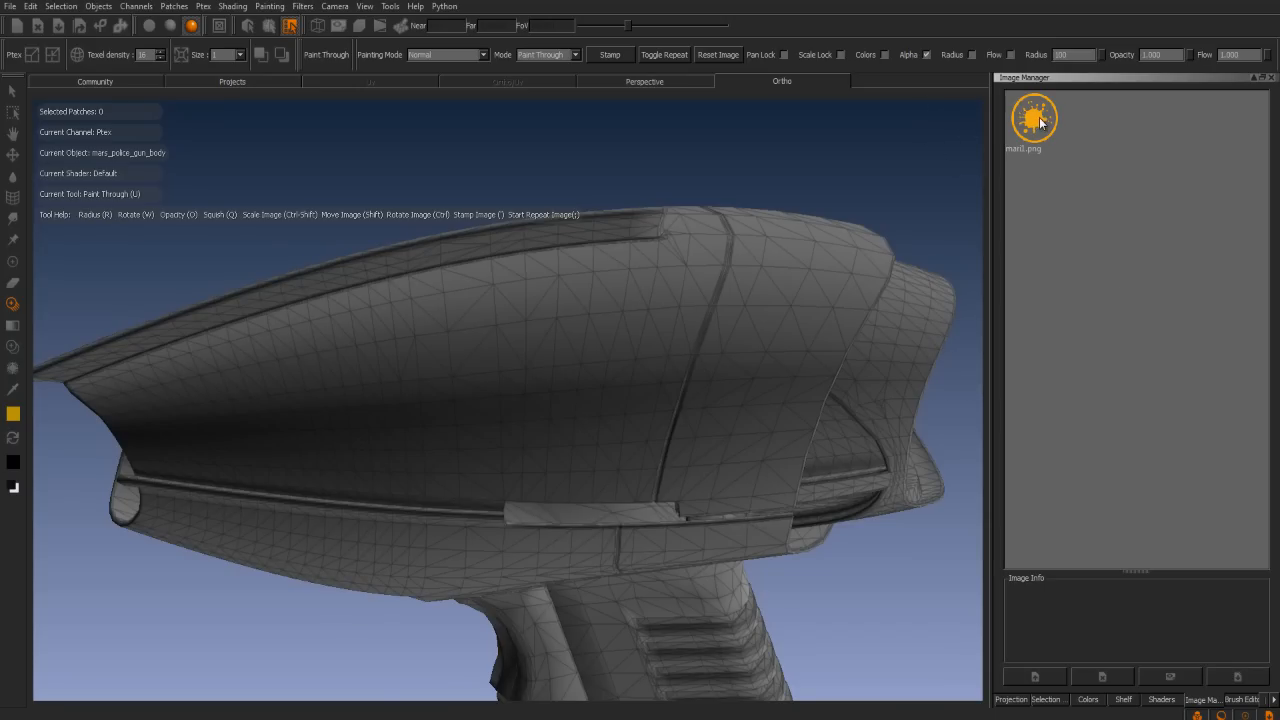
# Select mari1.png in the Image Manager as the paint-through source
pyautogui.click(1034, 118)
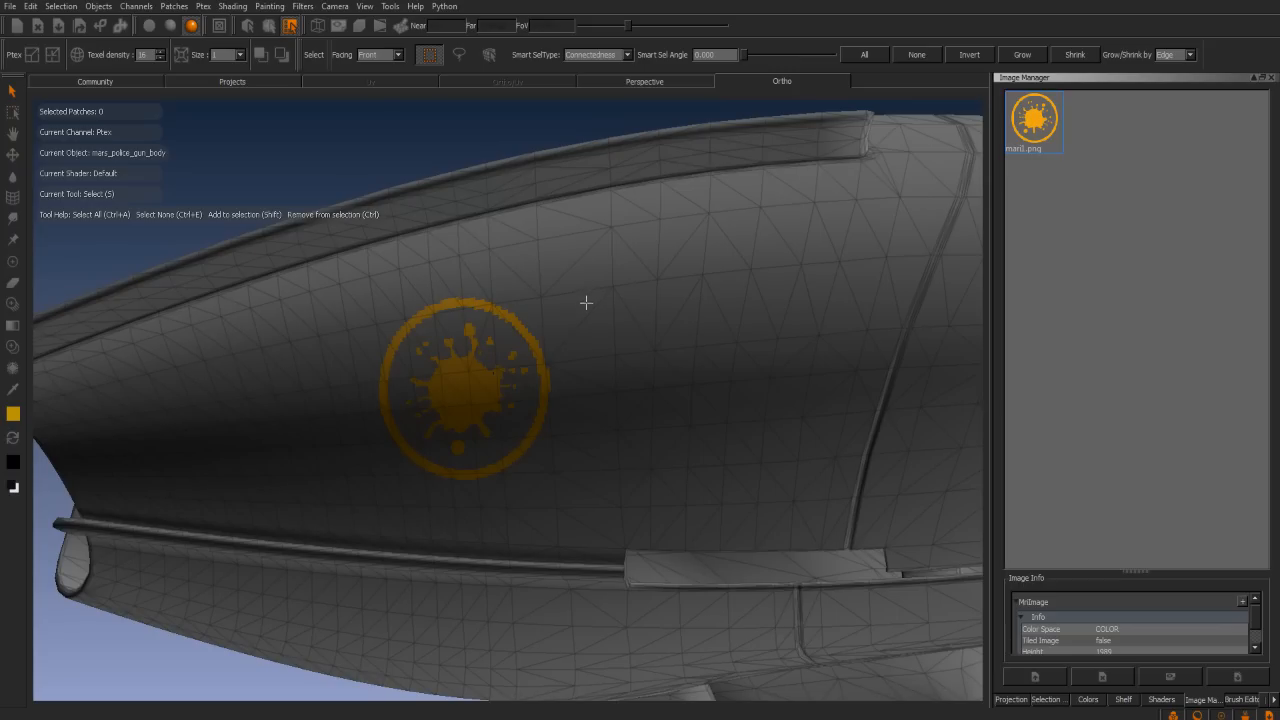
pyautogui.moveTo(545, 433)
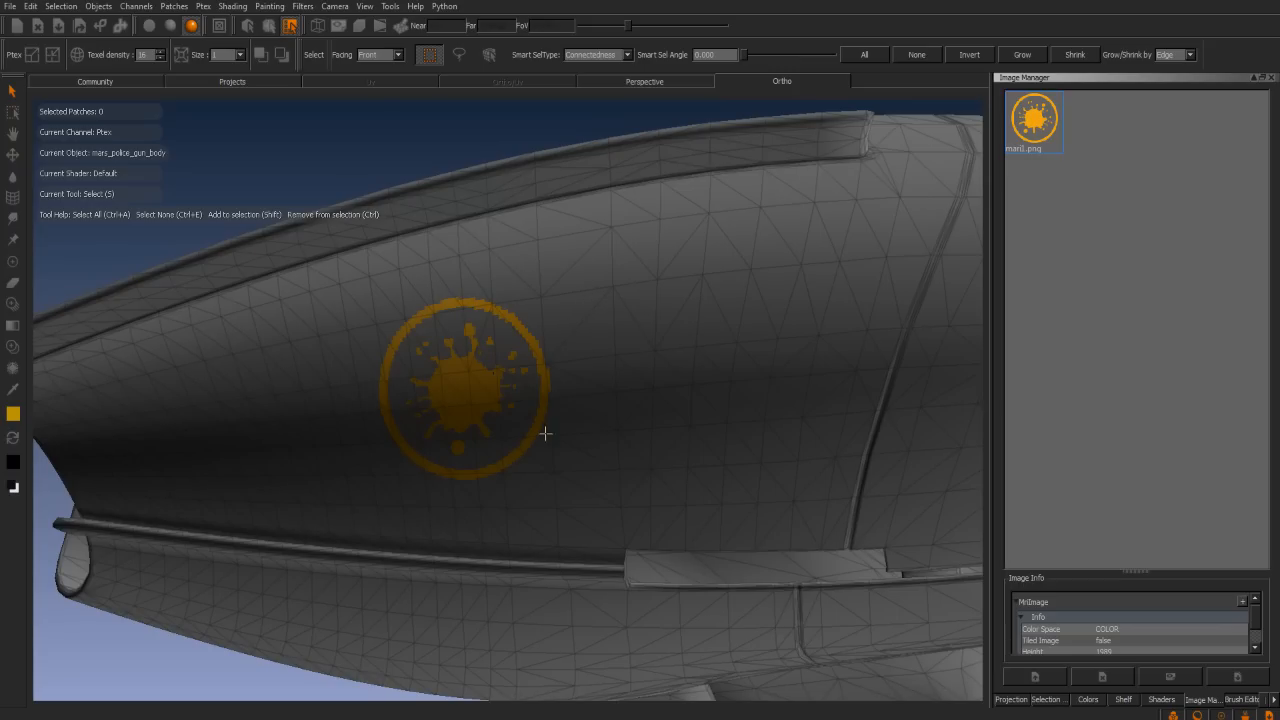
pyautogui.moveTo(527, 326)
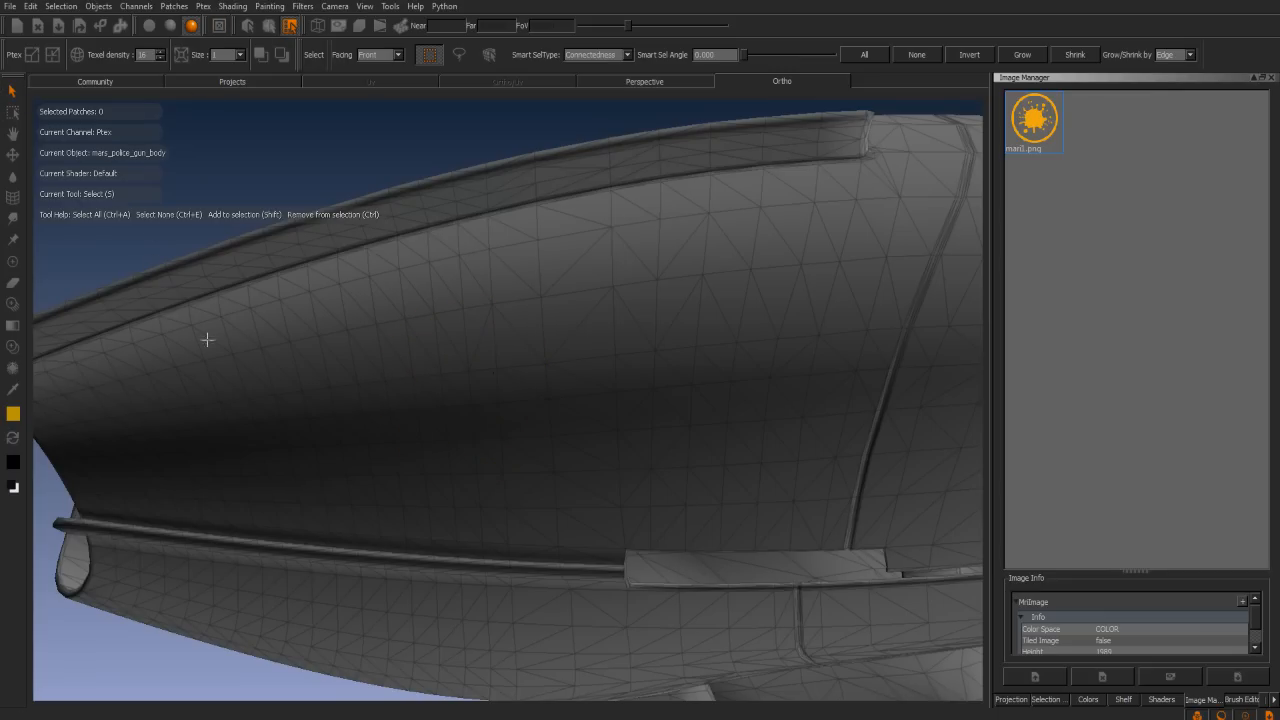
pyautogui.moveTo(445, 80)
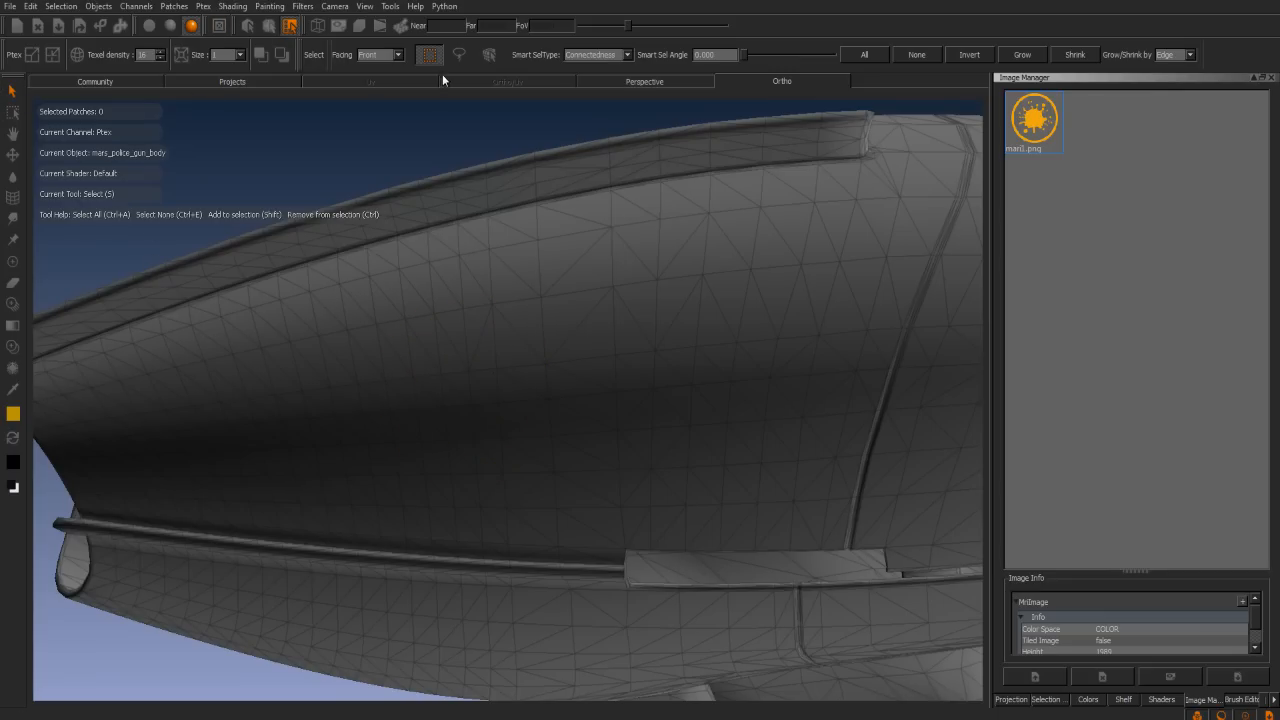
# Select a patch of side faces and resize their Ptex resolution to 2048
pyautogui.click(458, 54)
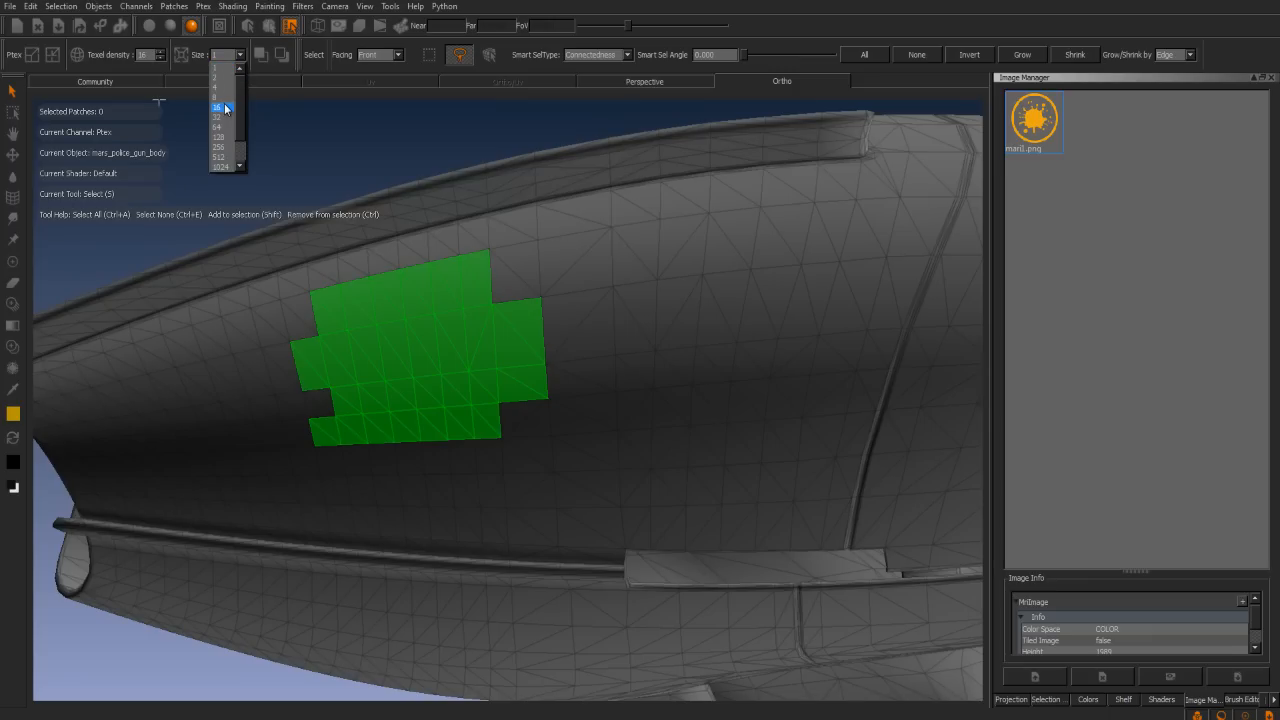
pyautogui.moveTo(226, 110)
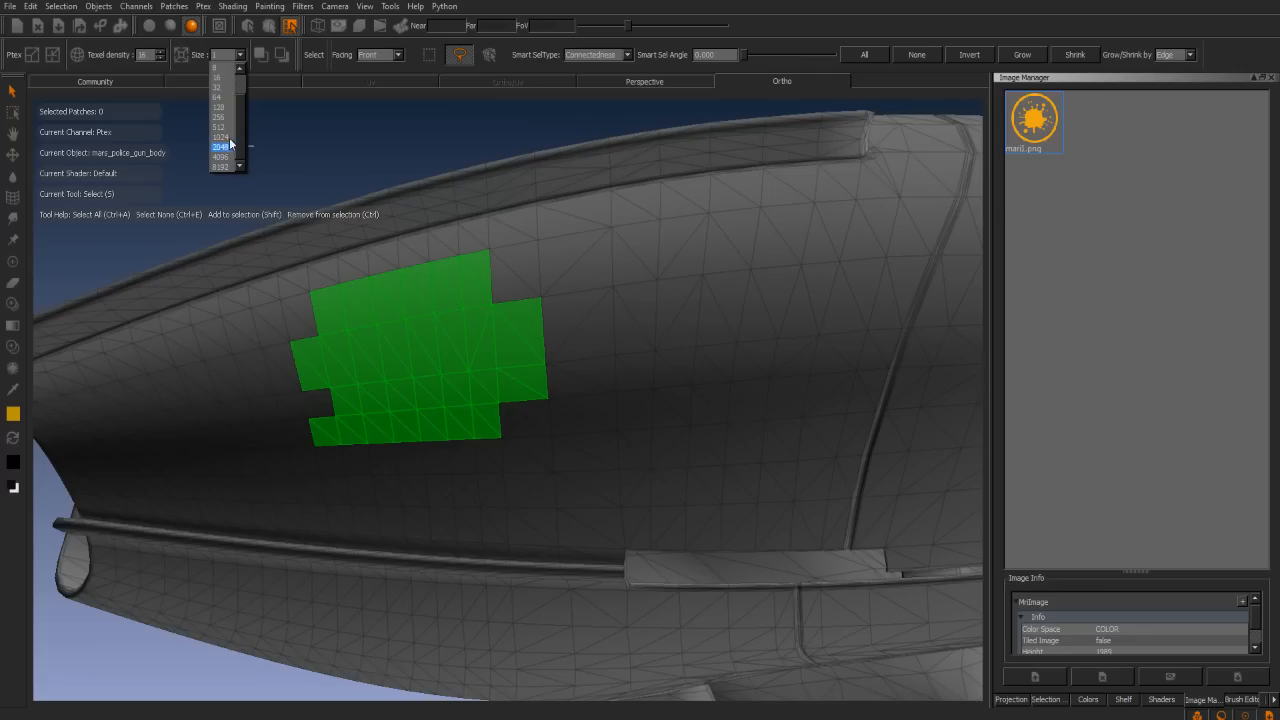
pyautogui.moveTo(225, 155)
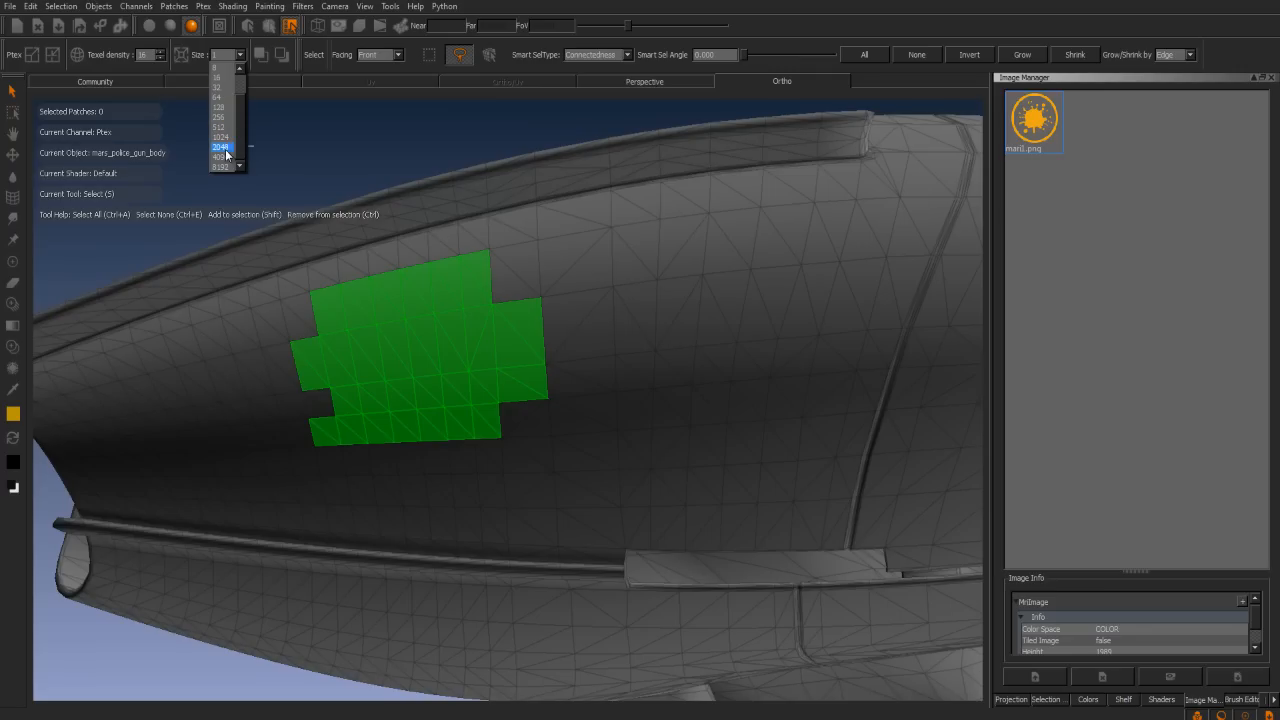
pyautogui.moveTo(226, 152)
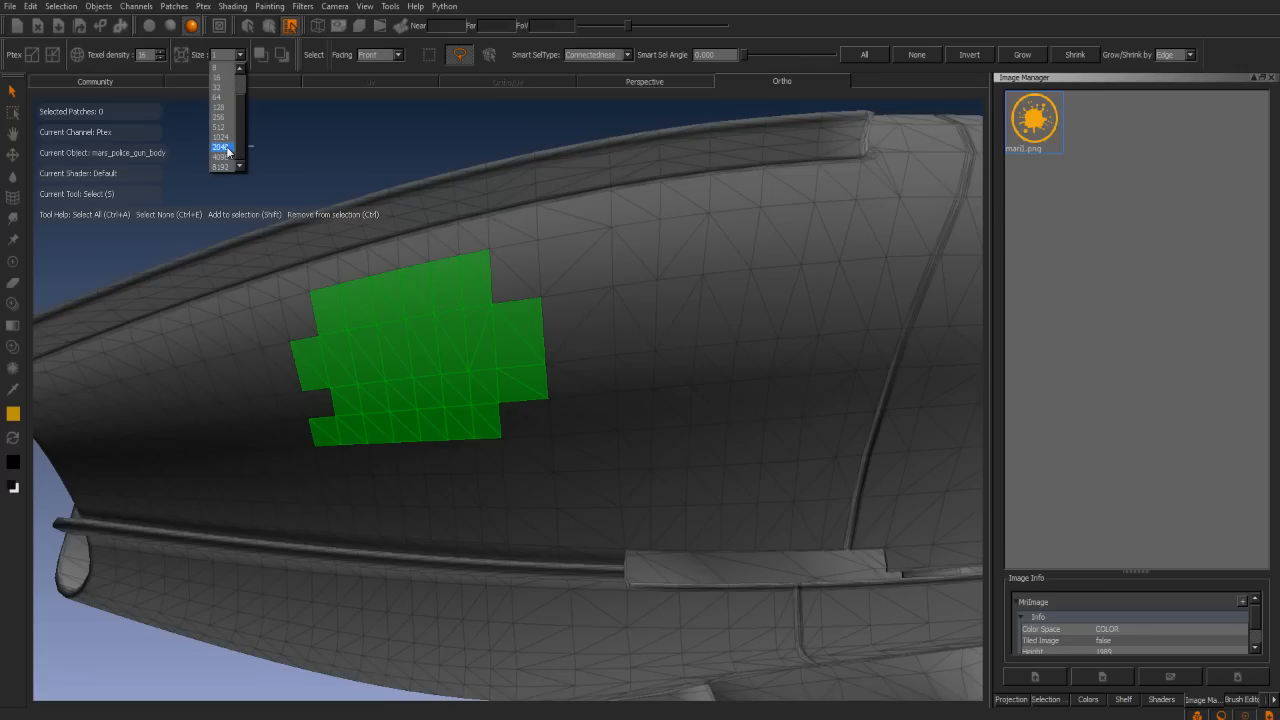
pyautogui.click(220, 147)
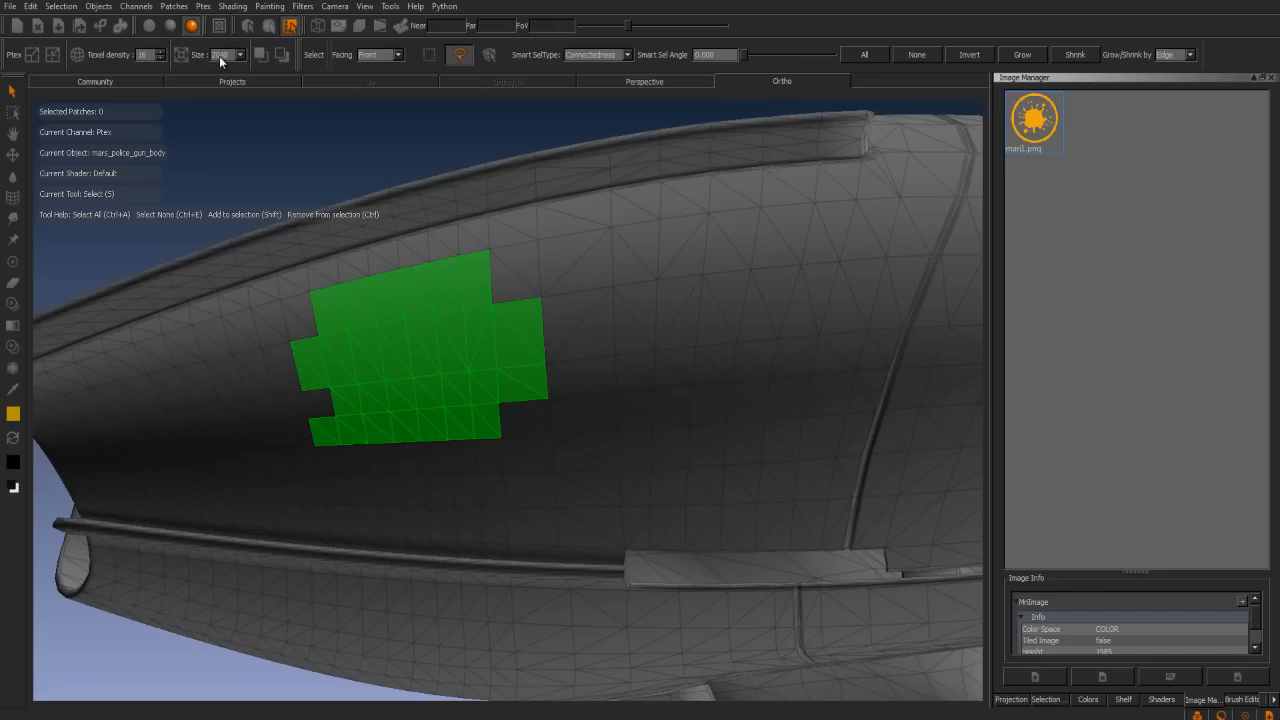
pyautogui.click(181, 55)
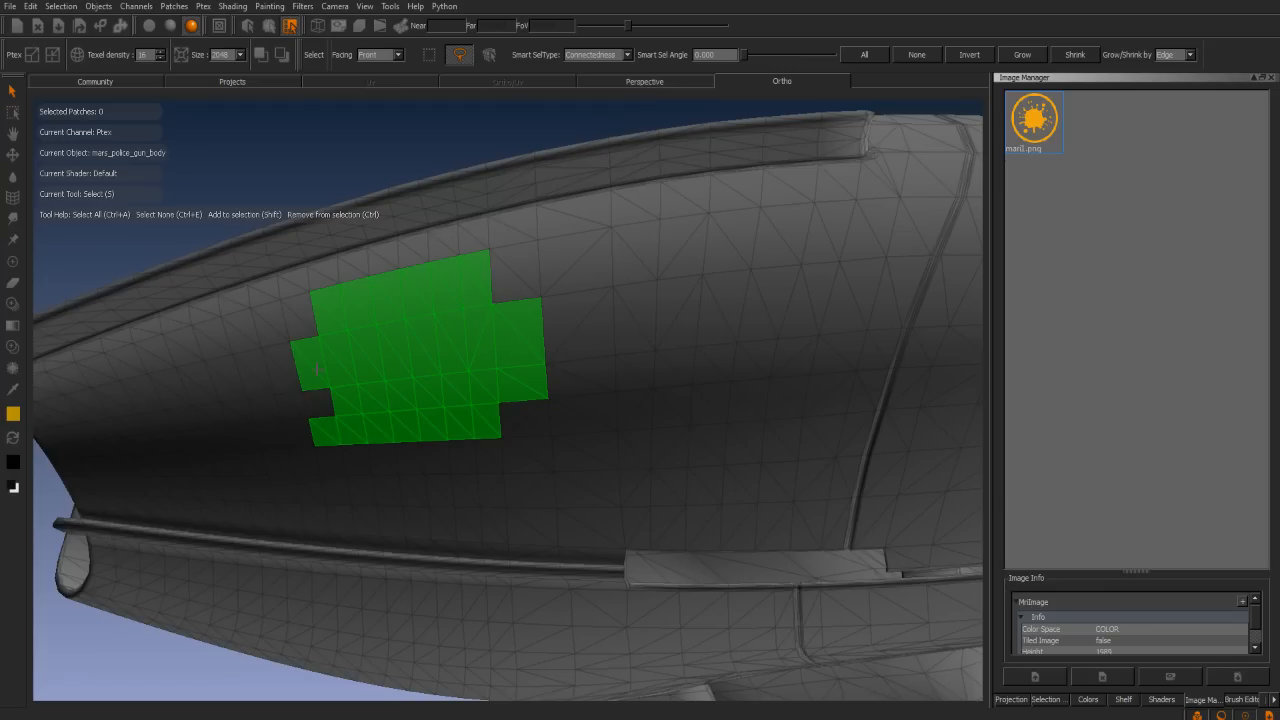
pyautogui.moveTo(496, 318)
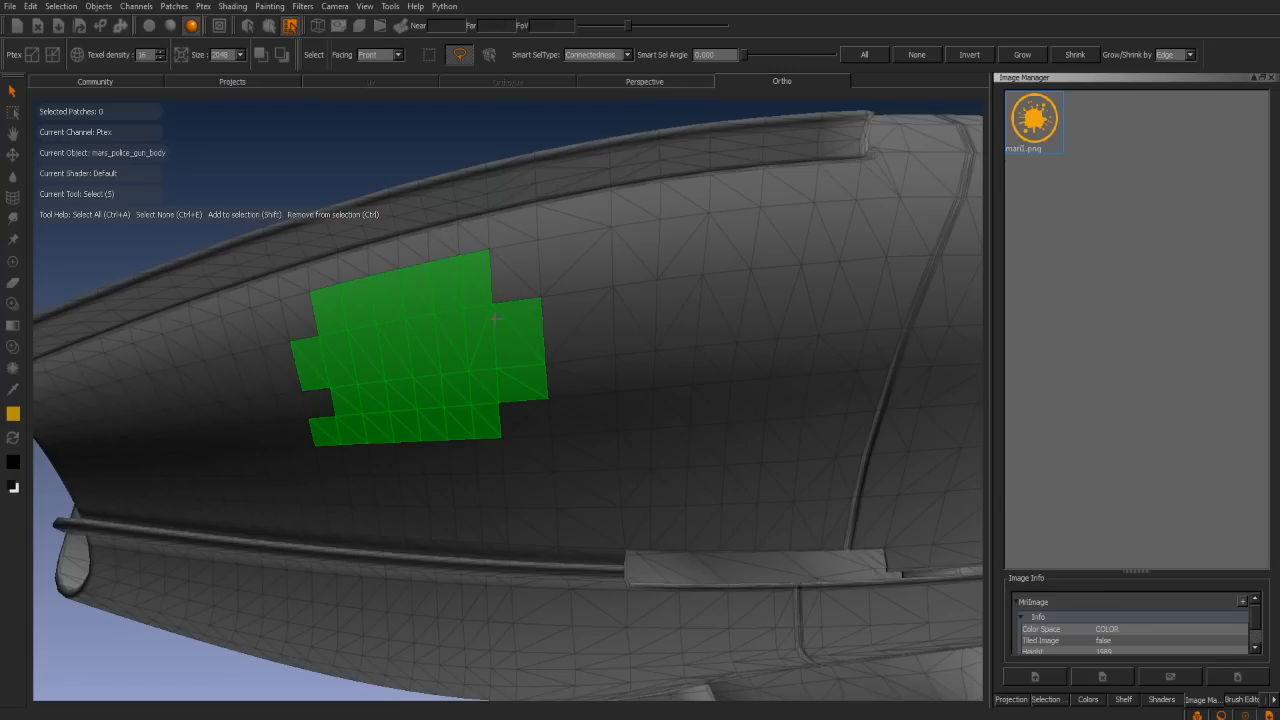